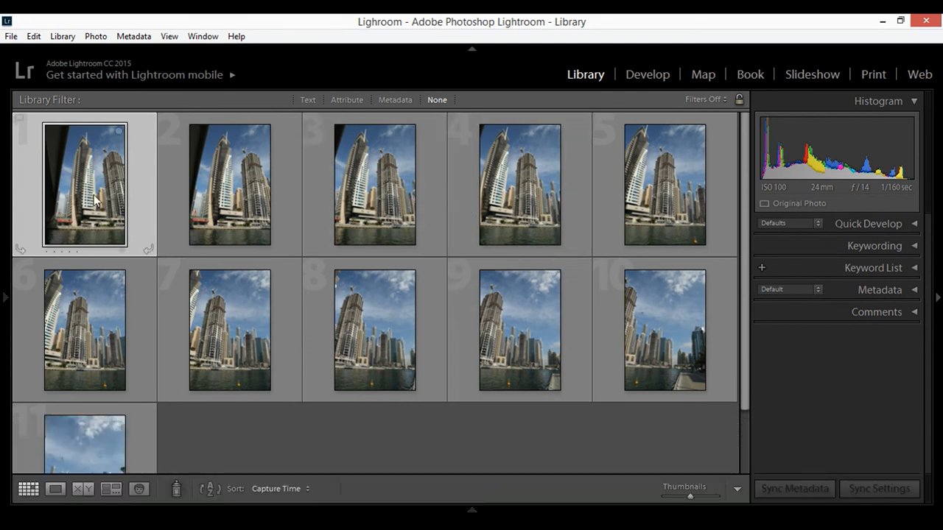
{"action": "mouse_move", "coordinate": [114, 420]}
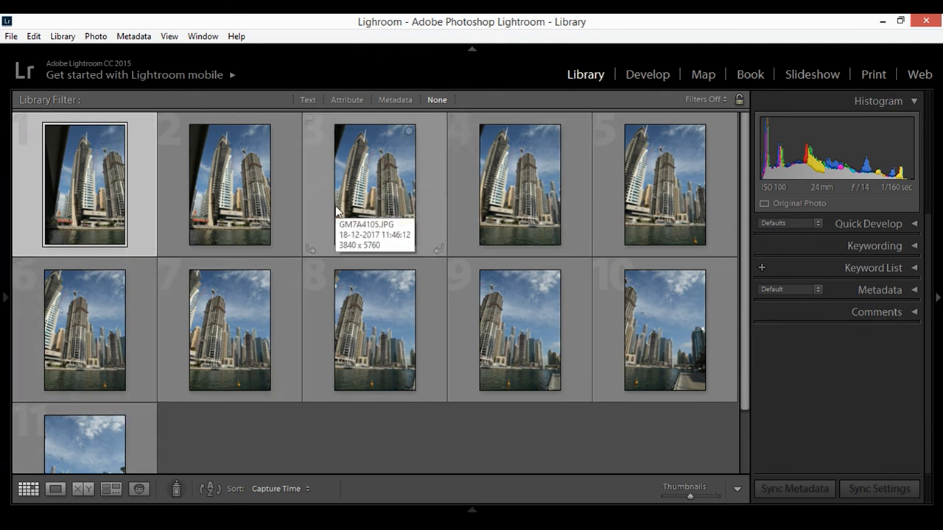
{"action": "mouse_move", "coordinate": [332, 339]}
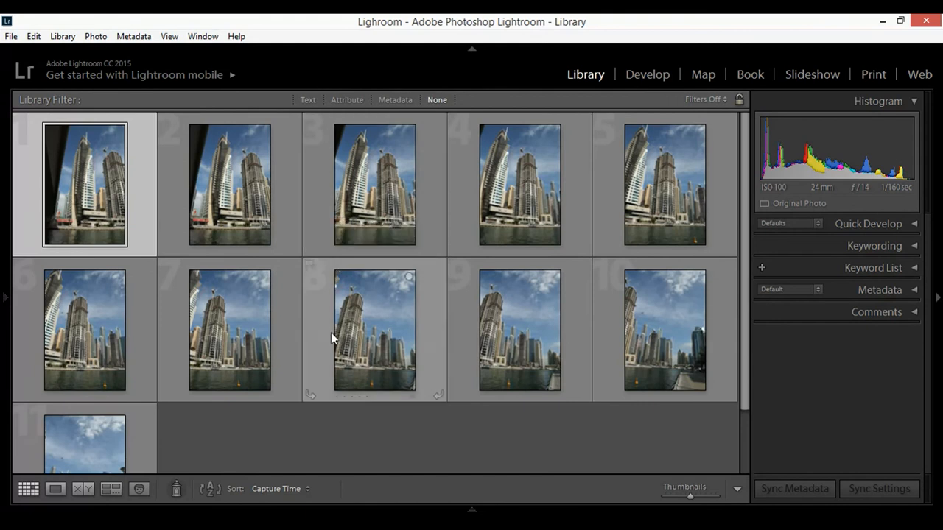
{"action": "mouse_move", "coordinate": [321, 318]}
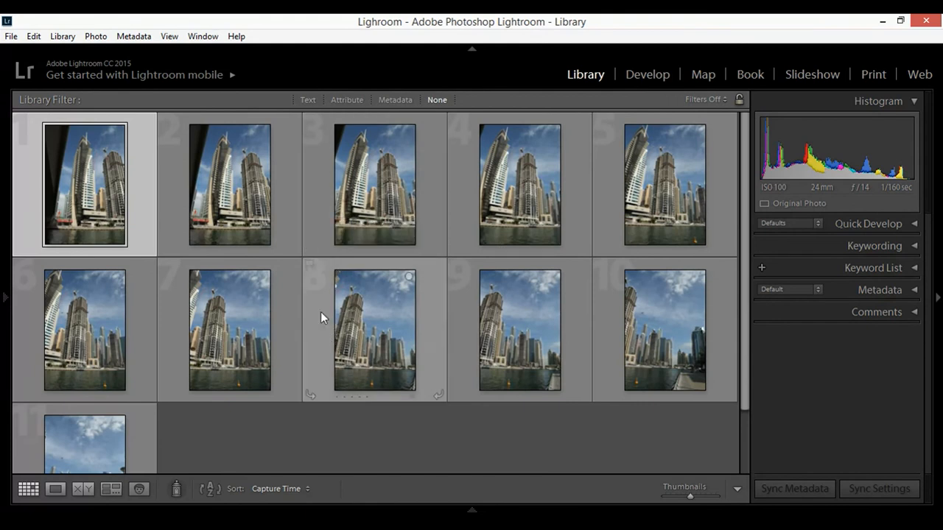
{"action": "mouse_move", "coordinate": [160, 248]}
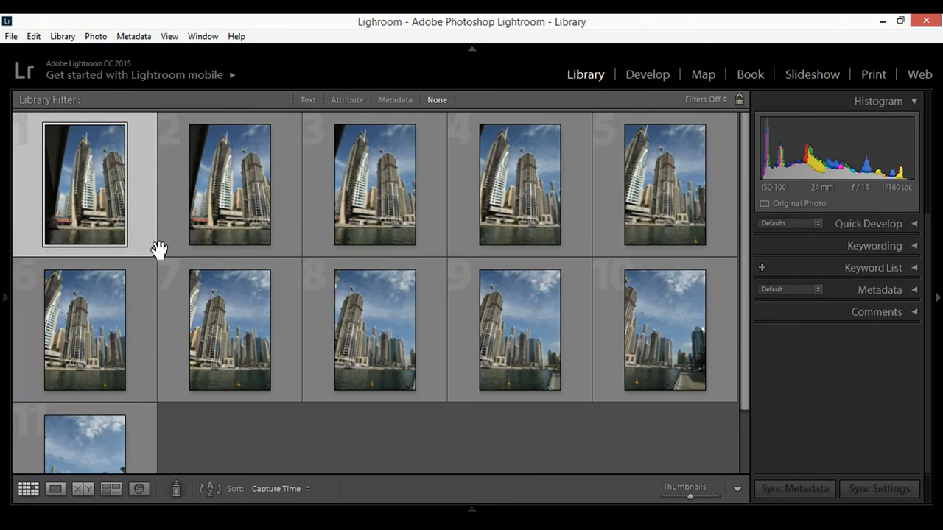
{"action": "mouse_move", "coordinate": [122, 199]}
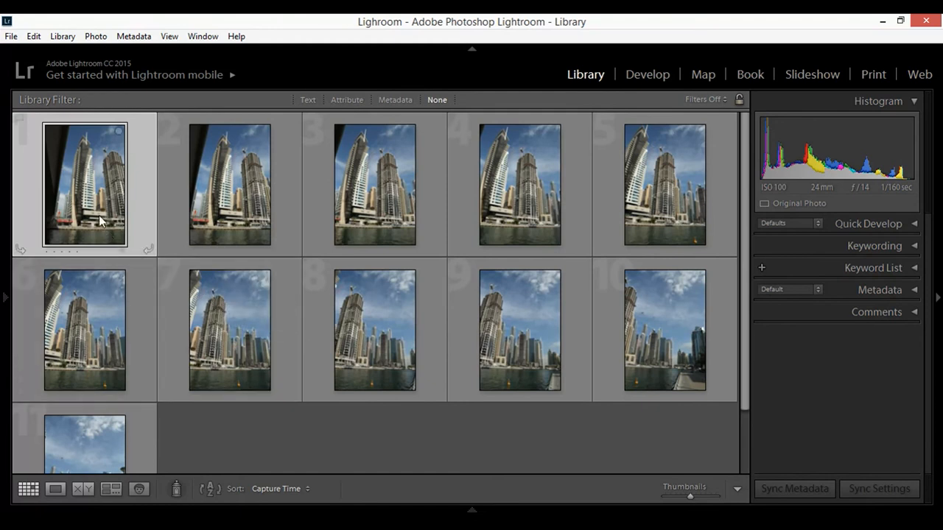
{"action": "mouse_move", "coordinate": [105, 214]}
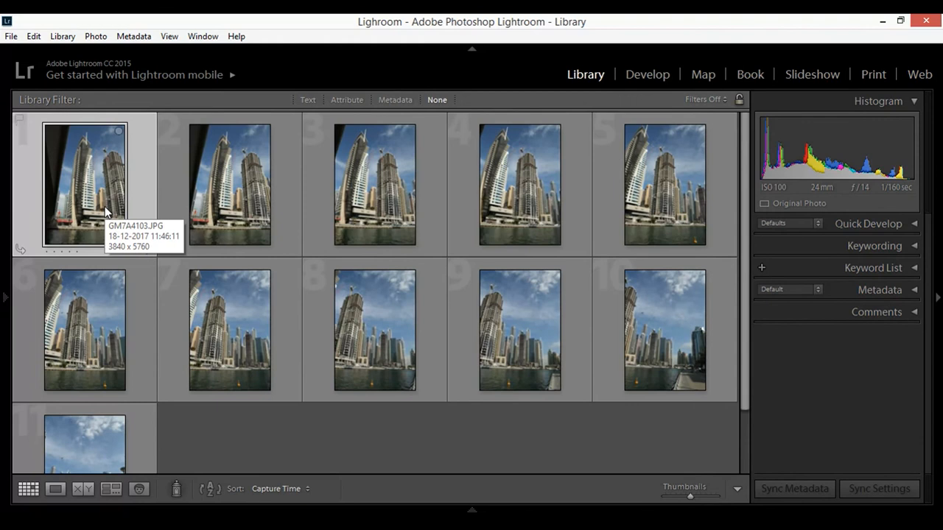
{"action": "mouse_move", "coordinate": [94, 152]}
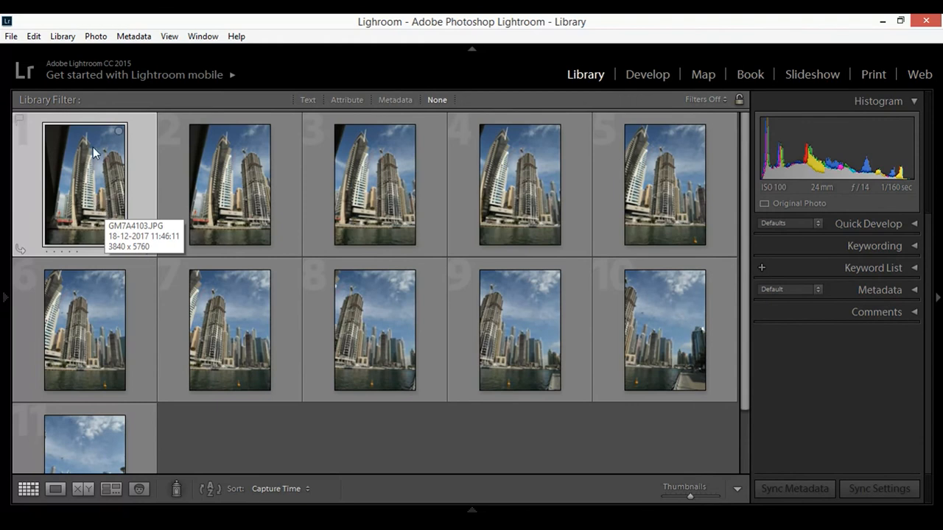
{"action": "mouse_move", "coordinate": [75, 225]}
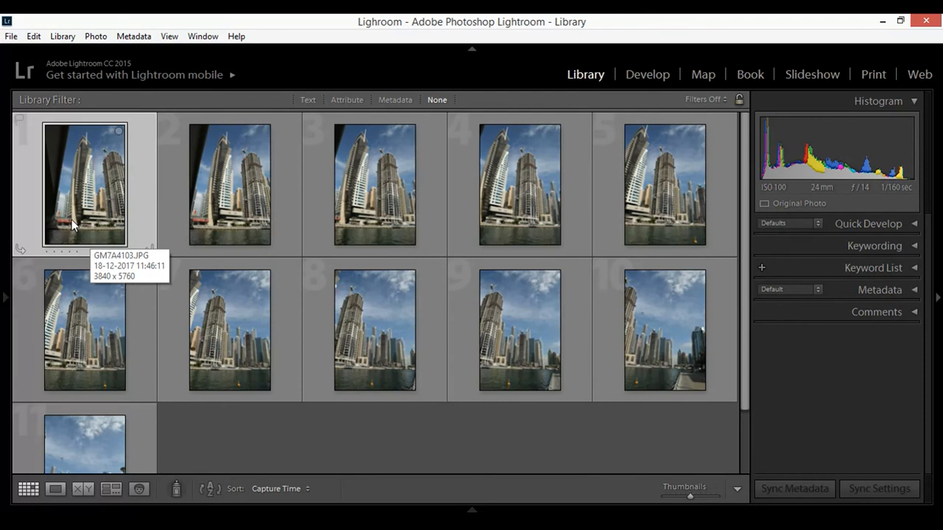
{"action": "mouse_move", "coordinate": [74, 195]}
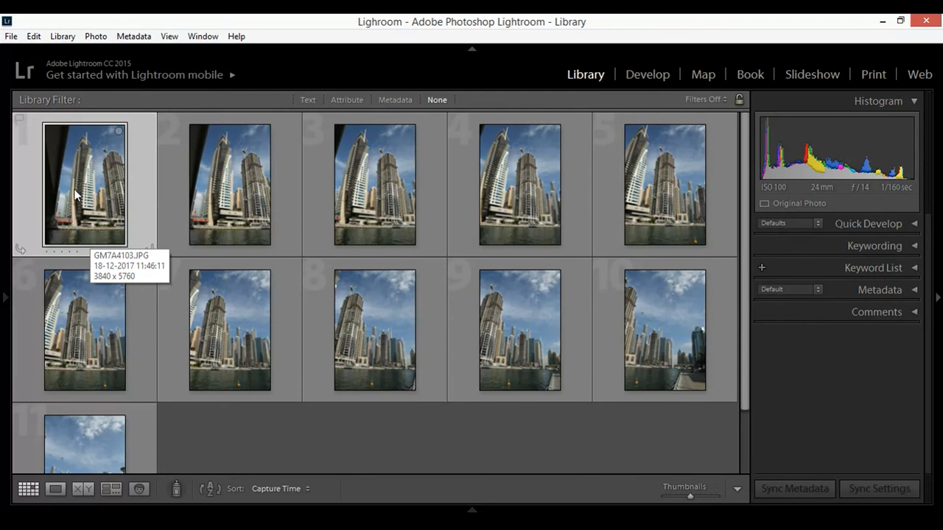
{"action": "mouse_move", "coordinate": [77, 193]}
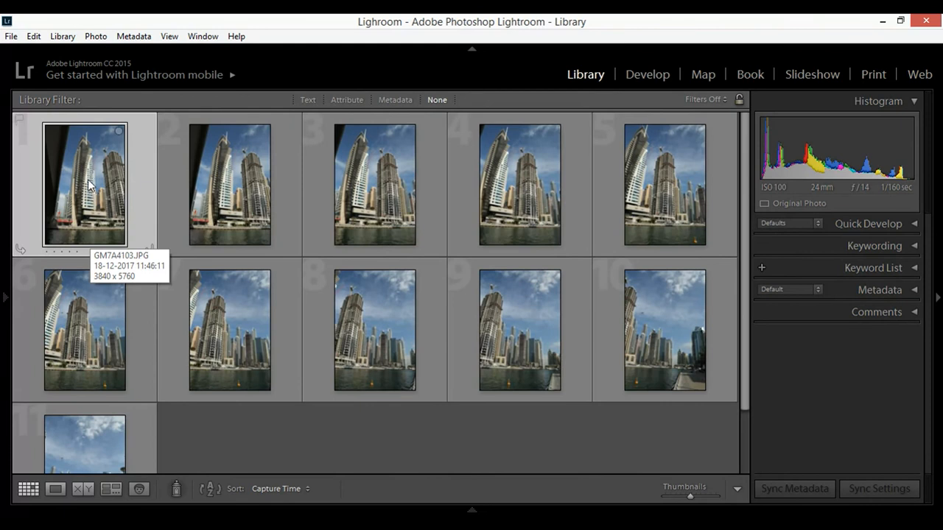
{"action": "mouse_move", "coordinate": [114, 190]}
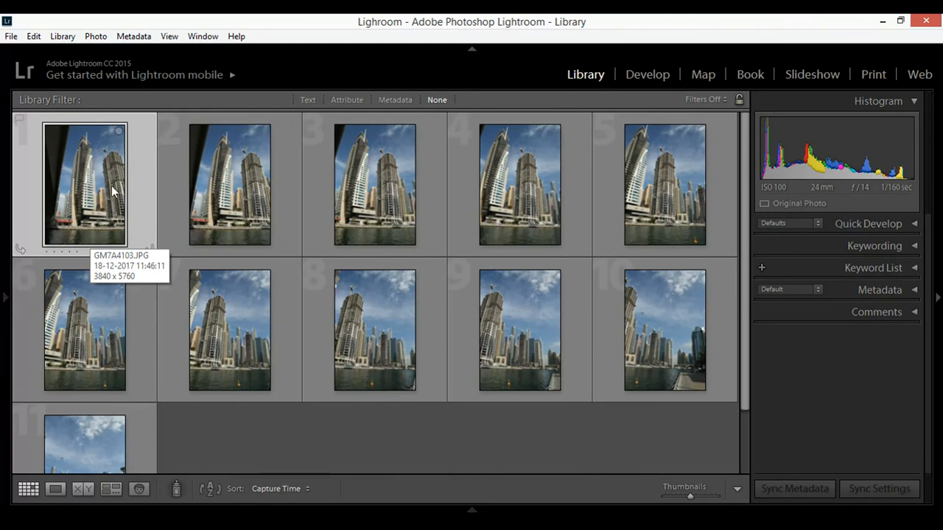
{"action": "mouse_move", "coordinate": [93, 206]}
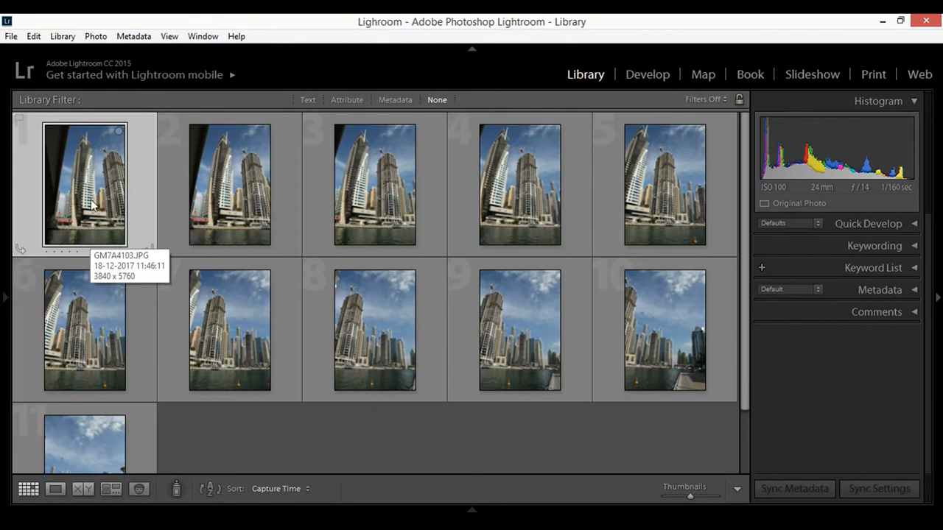
{"action": "mouse_move", "coordinate": [96, 173]}
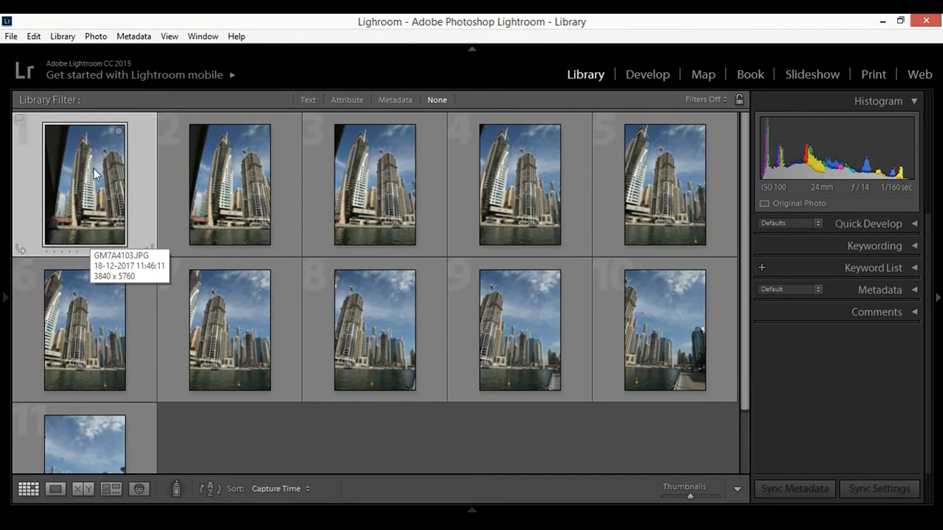
{"action": "mouse_move", "coordinate": [199, 186]}
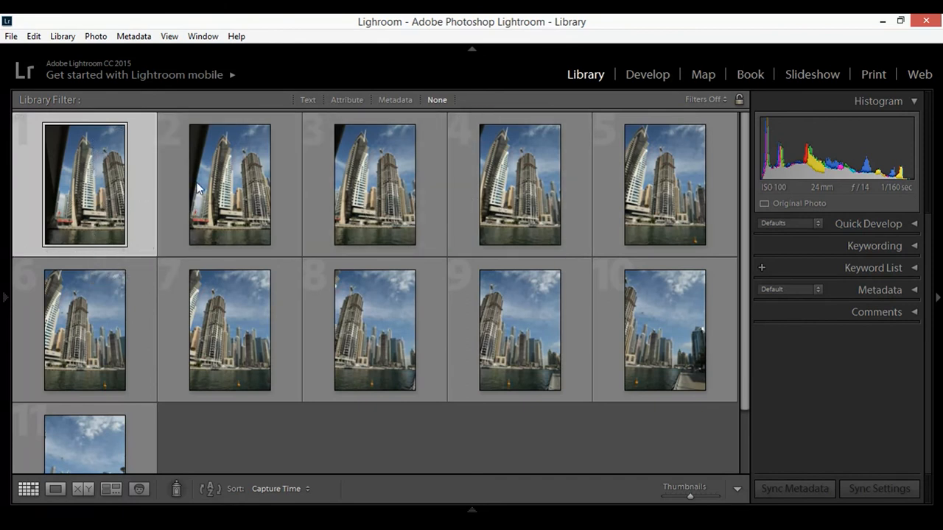
{"action": "mouse_move", "coordinate": [63, 158]}
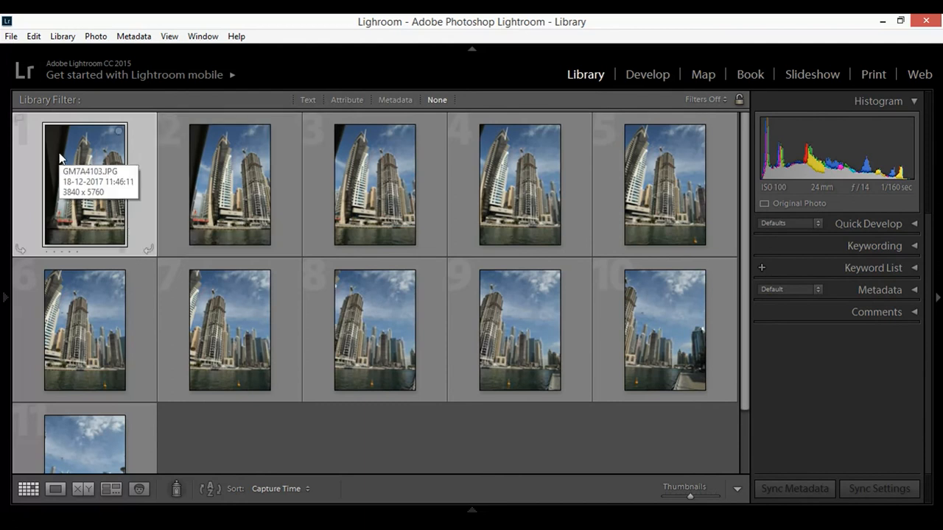
{"action": "mouse_move", "coordinate": [93, 184]}
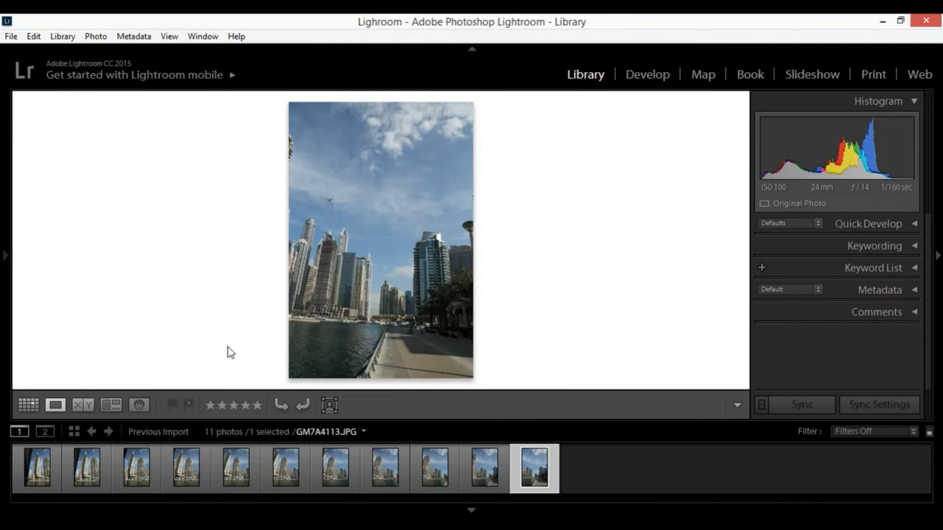
{"action": "mouse_move", "coordinate": [580, 481]}
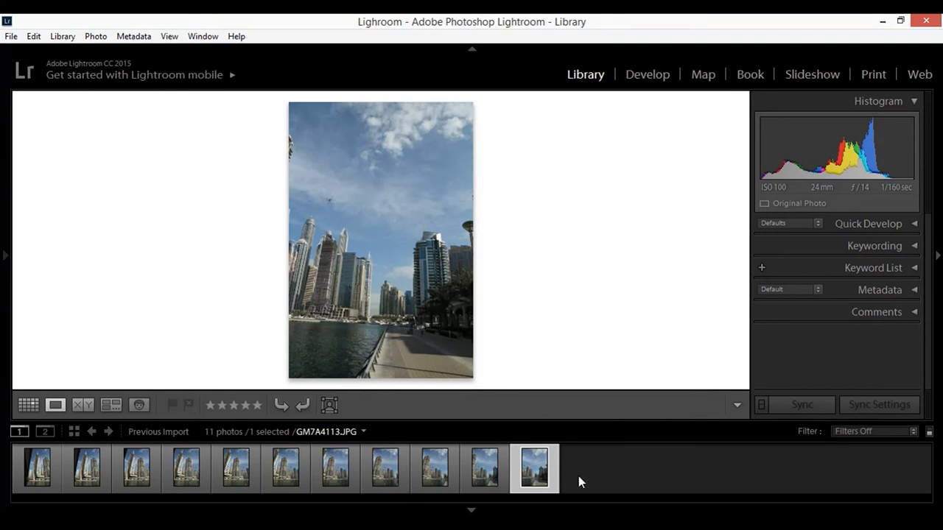
{"action": "mouse_move", "coordinate": [599, 89]}
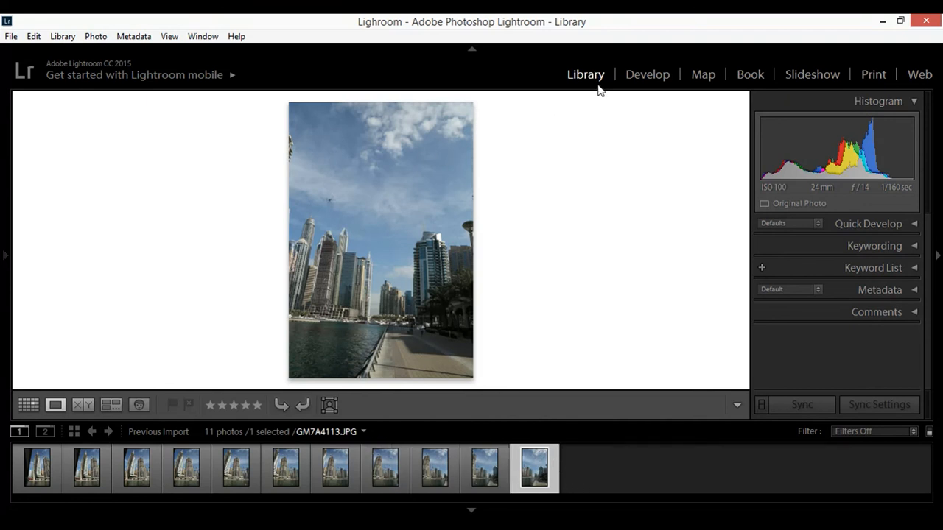
{"action": "left_click", "coordinate": [646, 73]}
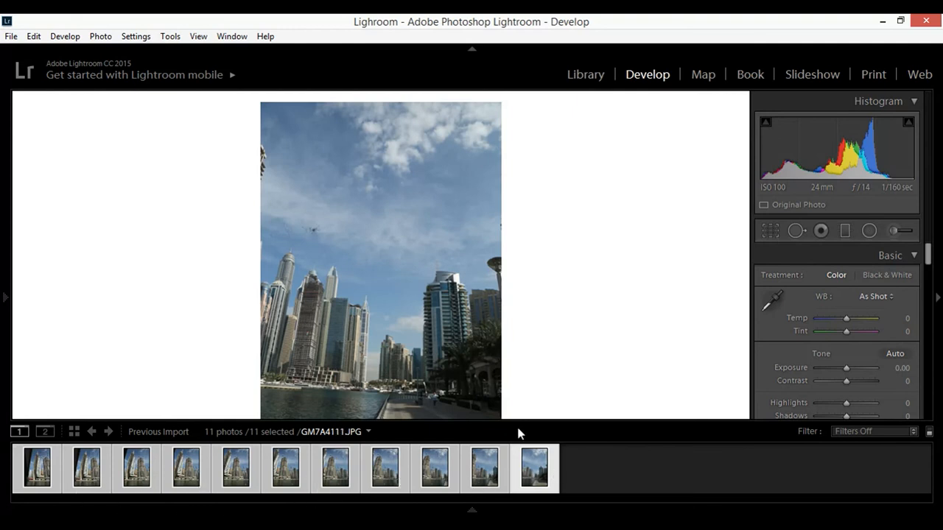
{"action": "left_click", "coordinate": [384, 468]}
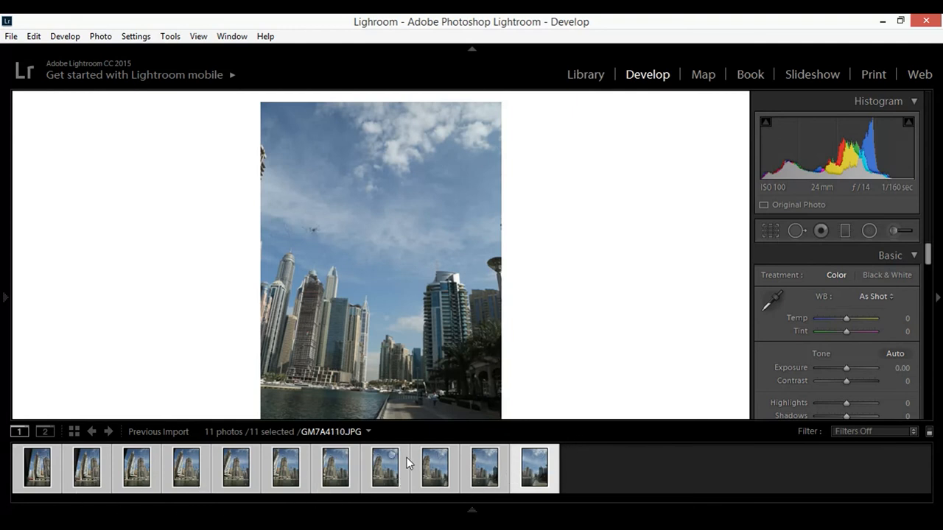
{"action": "right_click", "coordinate": [384, 468]}
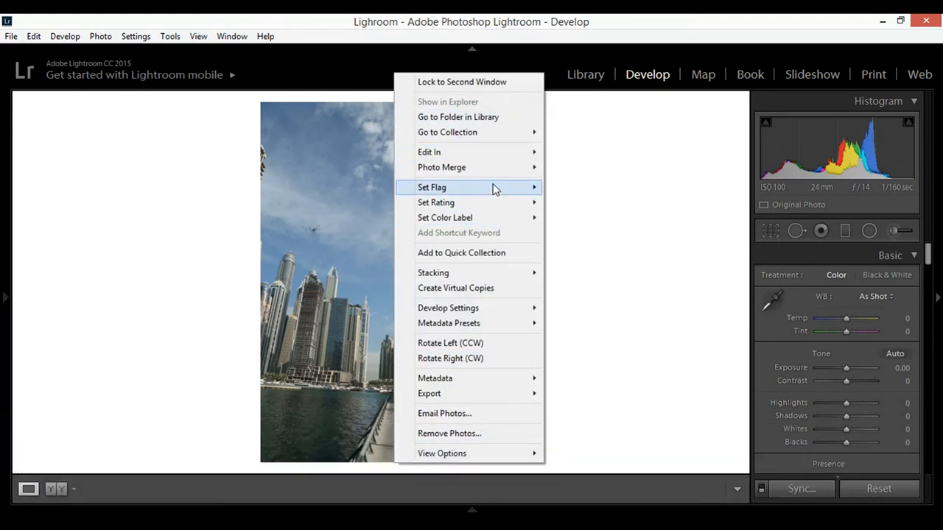
{"action": "mouse_move", "coordinate": [501, 136]}
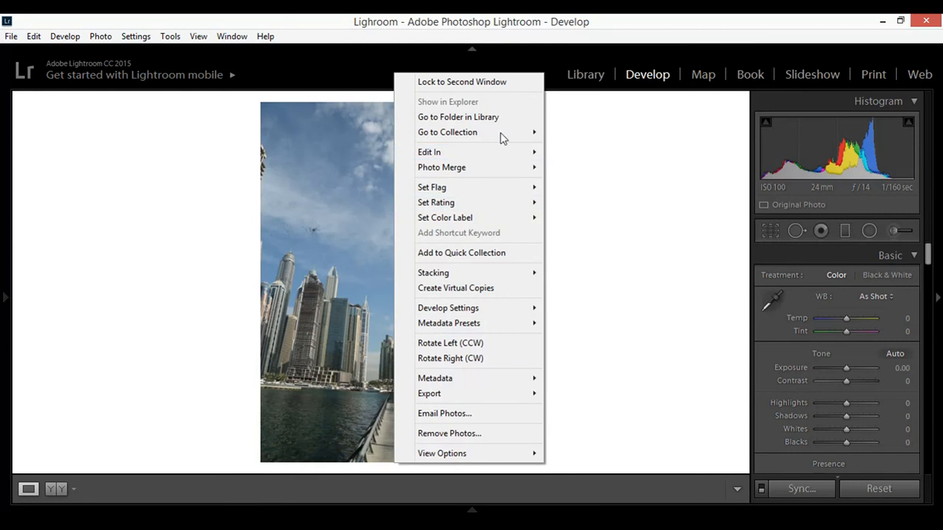
{"action": "mouse_move", "coordinate": [429, 152]}
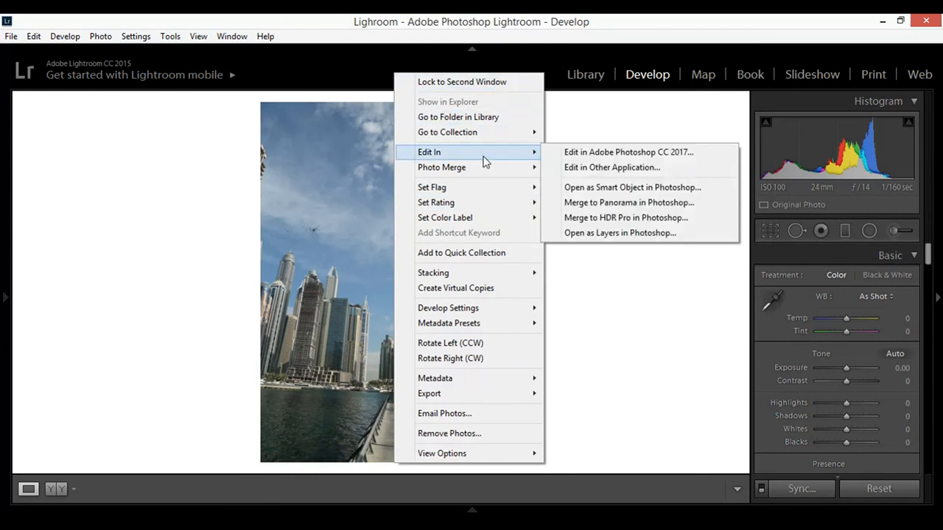
{"action": "mouse_move", "coordinate": [626, 152]}
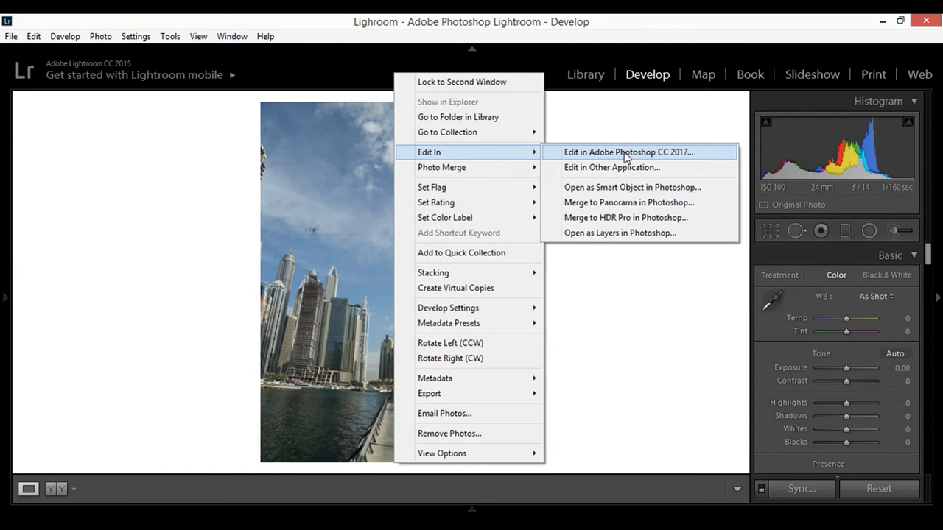
{"action": "mouse_move", "coordinate": [624, 213]}
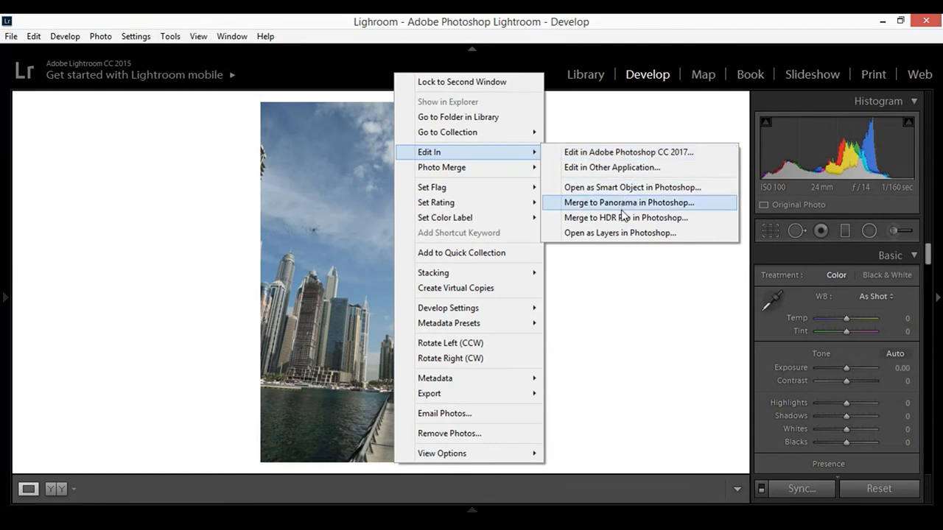
{"action": "mouse_move", "coordinate": [677, 206]}
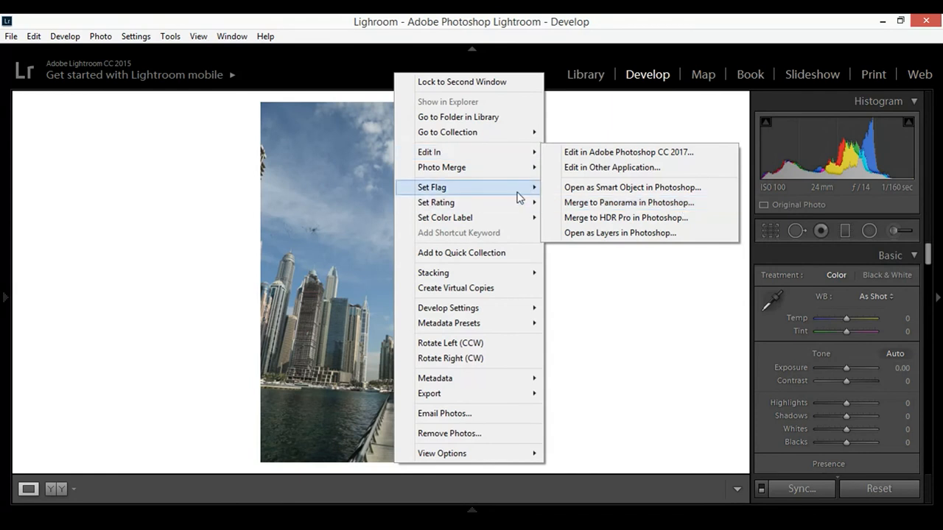
{"action": "mouse_move", "coordinate": [493, 167]}
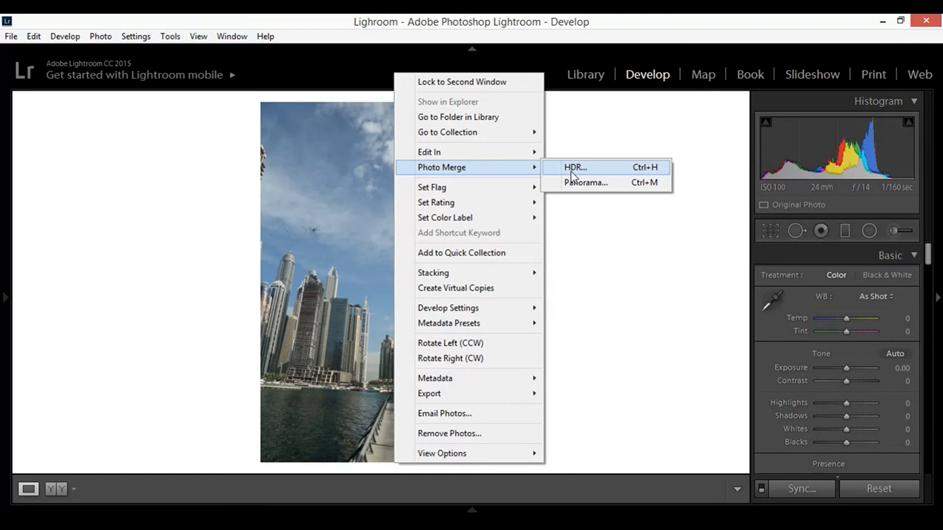
{"action": "mouse_move", "coordinate": [431, 187]}
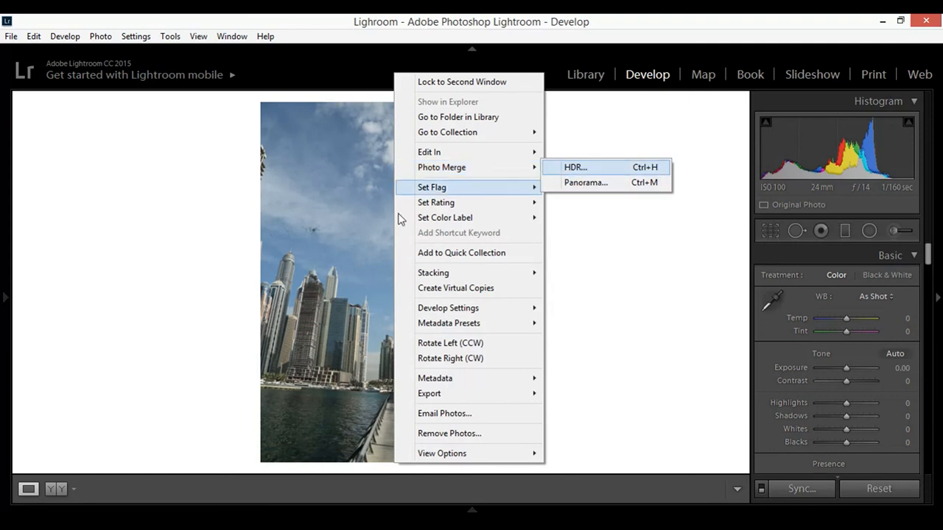
{"action": "mouse_move", "coordinate": [442, 167]}
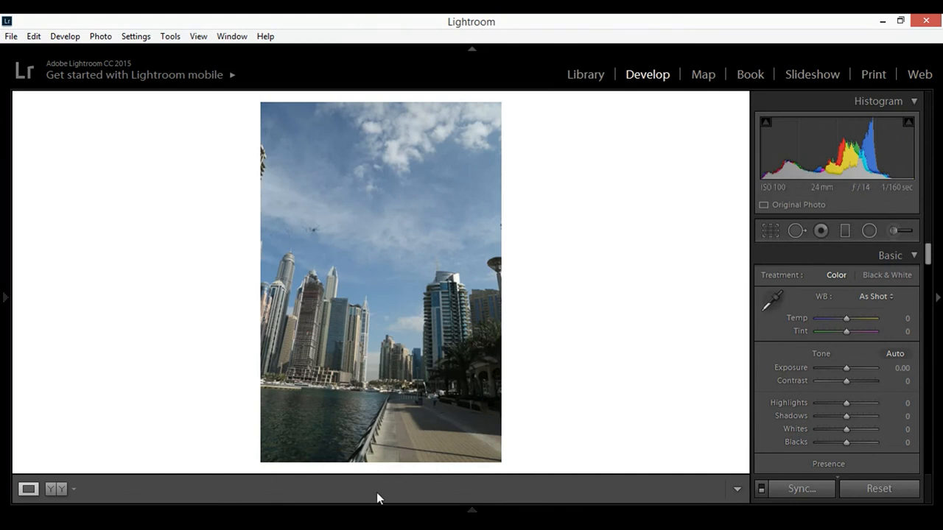
Step: Show the filmstrip and send the eleven selected Marina photos to Photo Merge > Panorama
{"action": "left_click", "coordinate": [472, 510]}
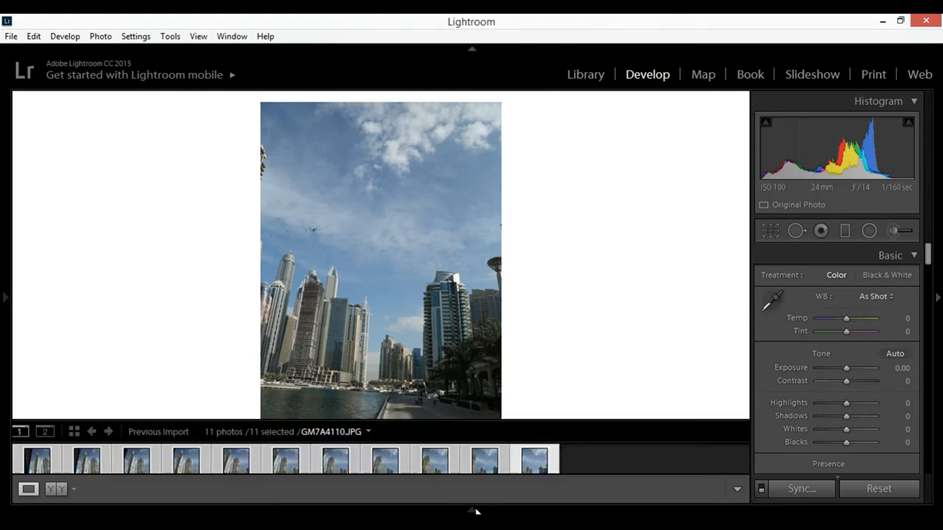
{"action": "right_click", "coordinate": [380, 258]}
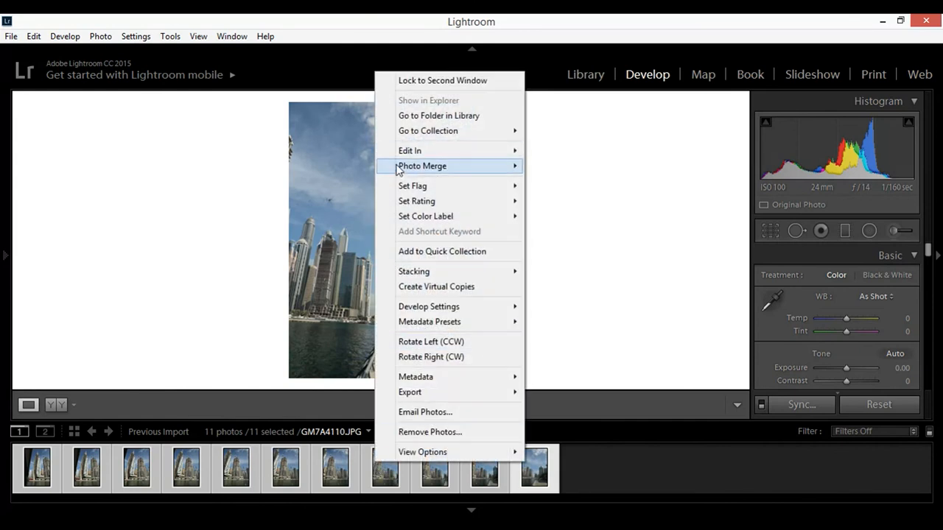
{"action": "mouse_move", "coordinate": [422, 165]}
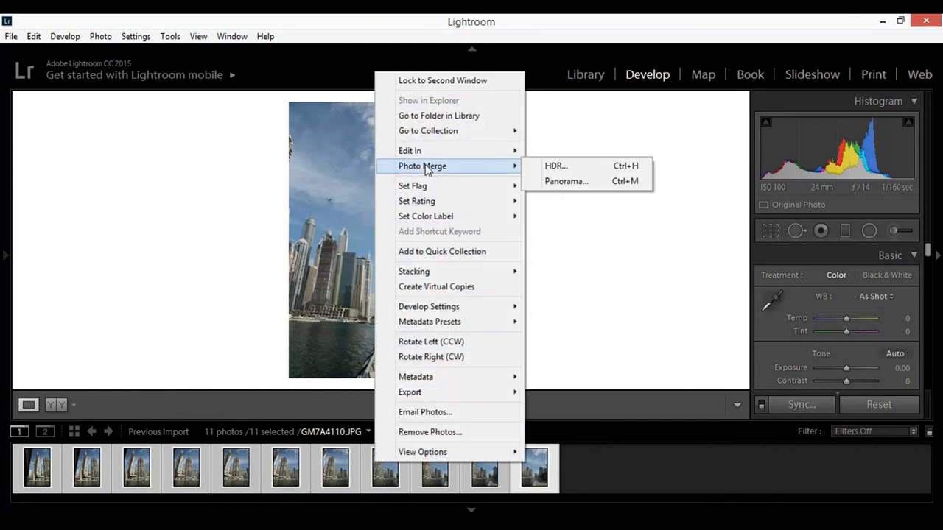
{"action": "left_click", "coordinate": [566, 181]}
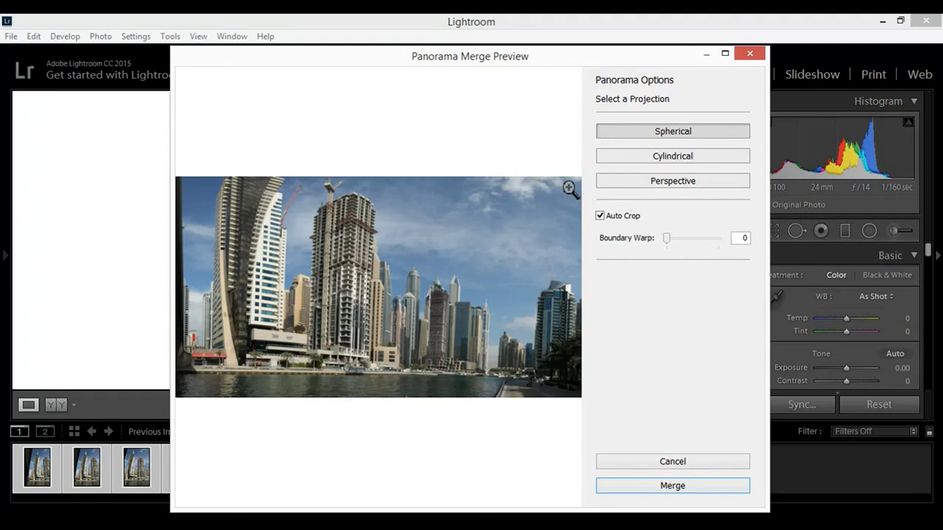
{"action": "mouse_move", "coordinate": [318, 145]}
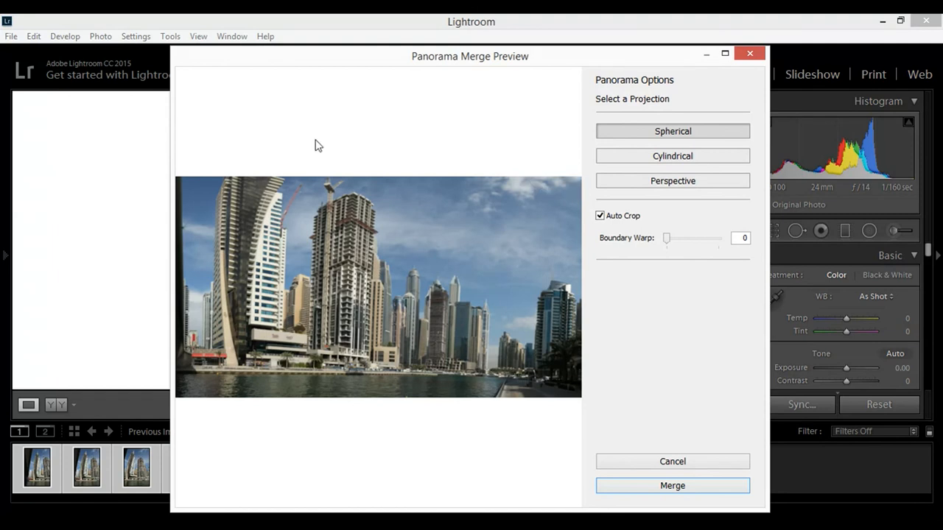
{"action": "mouse_move", "coordinate": [727, 168]}
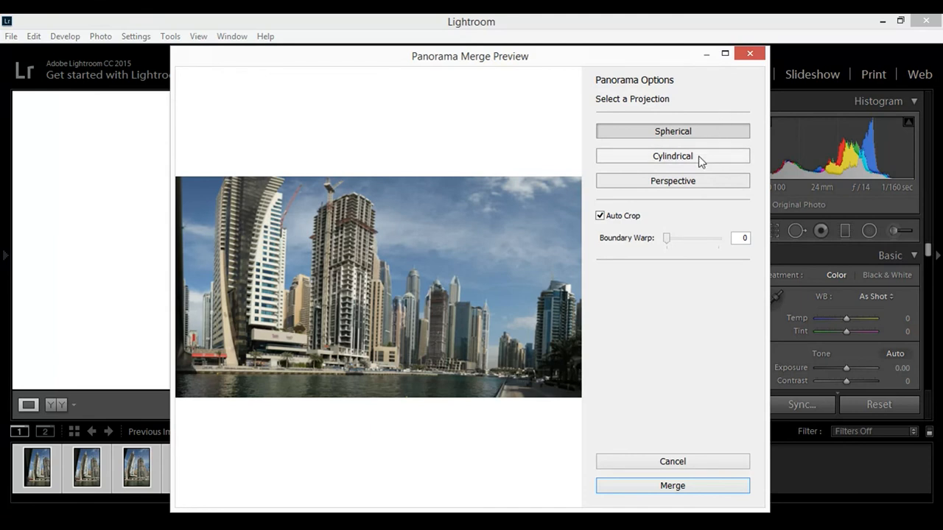
{"action": "left_click", "coordinate": [672, 155]}
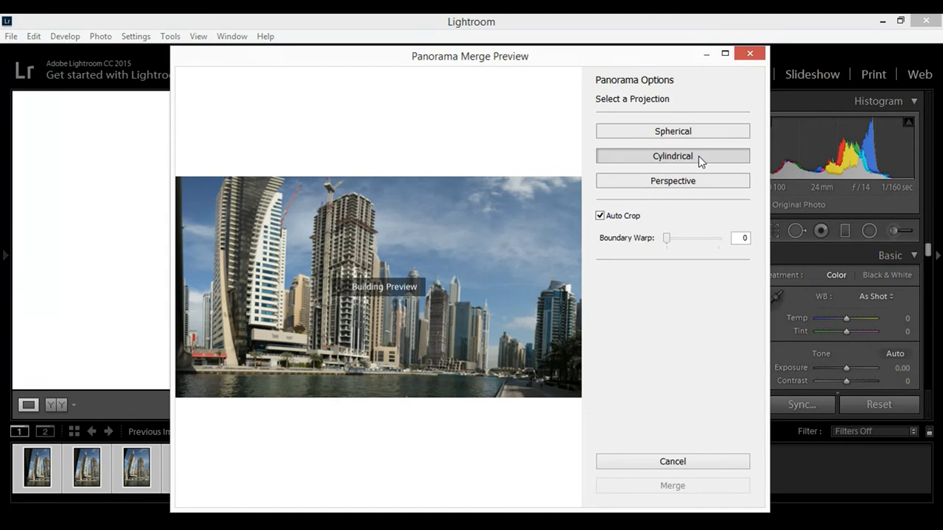
{"action": "left_click", "coordinate": [671, 155]}
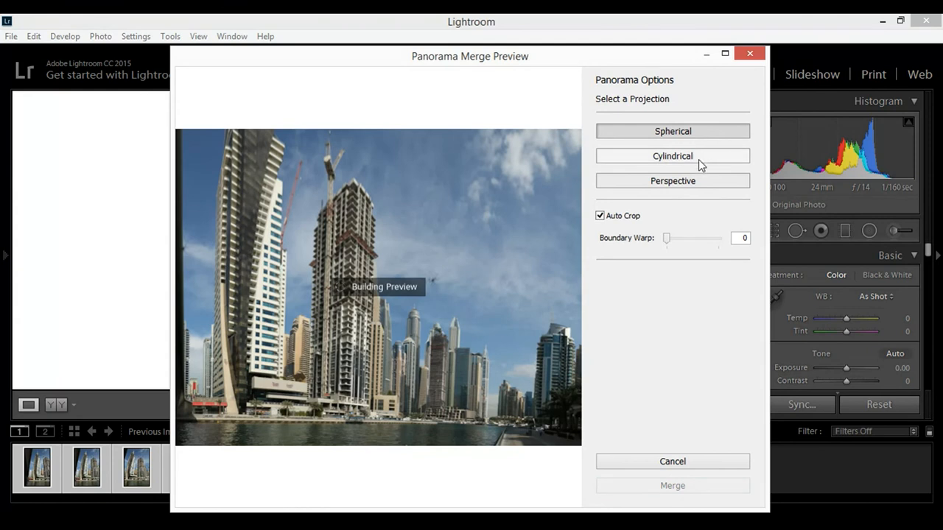
{"action": "mouse_move", "coordinate": [678, 282]}
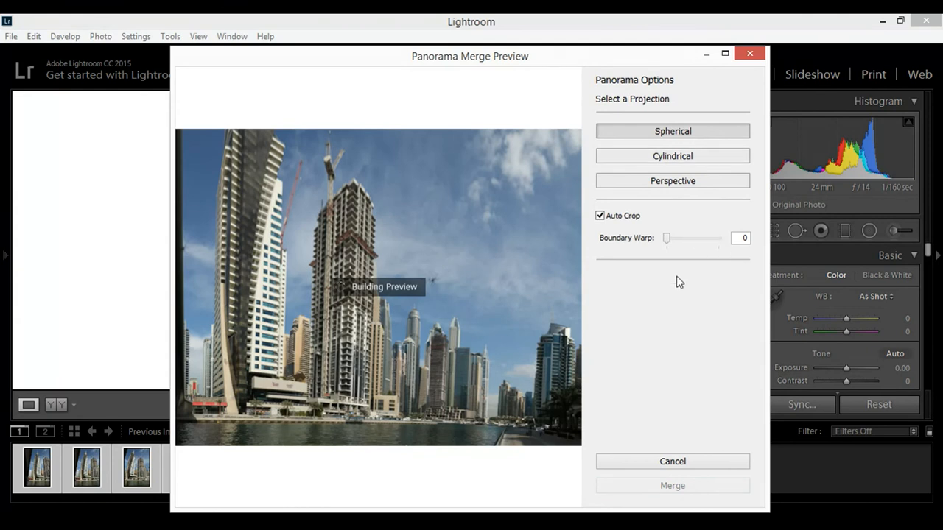
{"action": "mouse_move", "coordinate": [693, 303]}
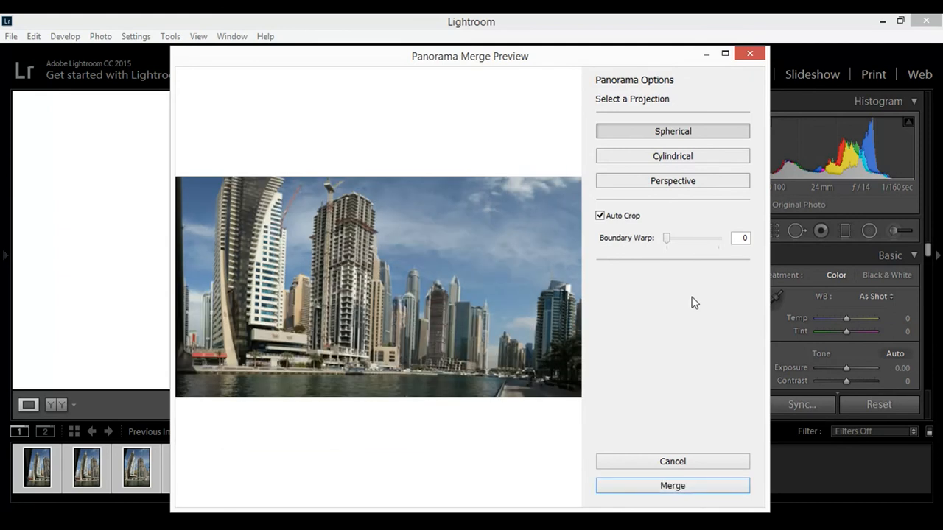
{"action": "mouse_move", "coordinate": [693, 291]}
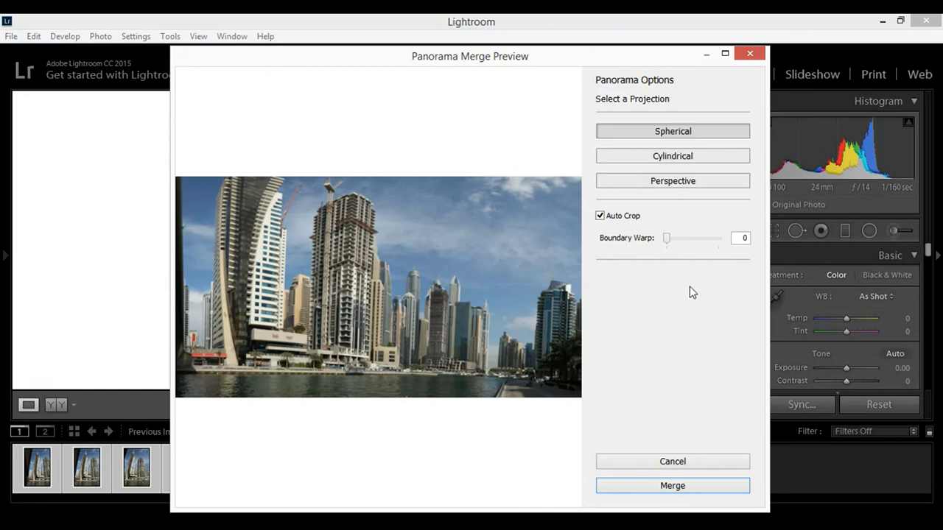
{"action": "mouse_move", "coordinate": [456, 290]}
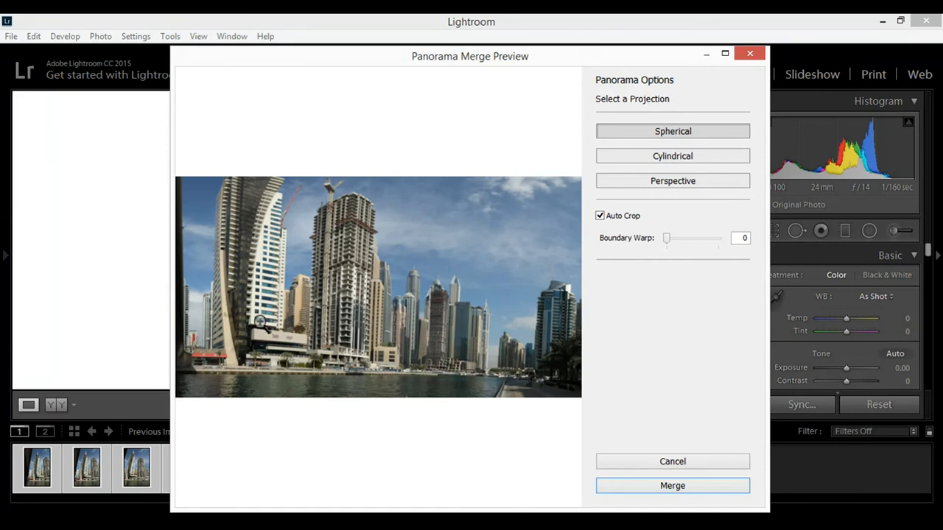
{"action": "mouse_move", "coordinate": [574, 335]}
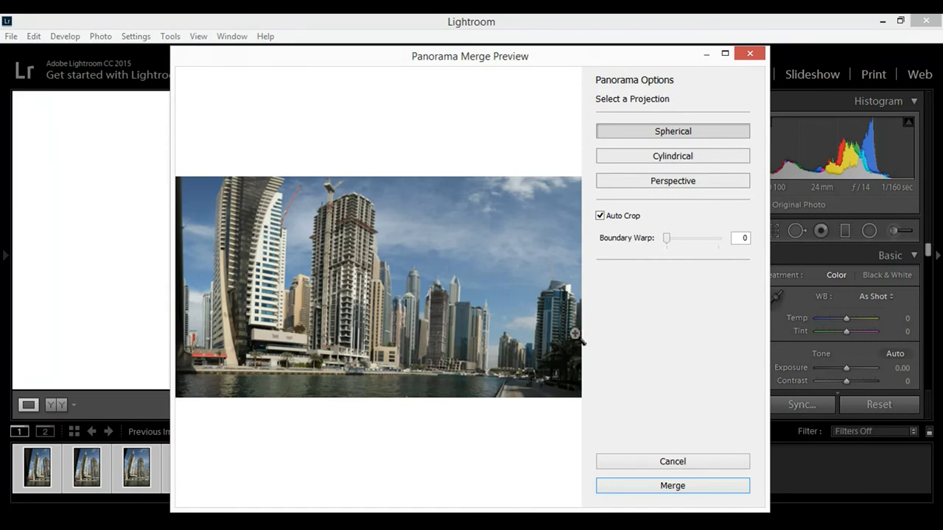
{"action": "left_click_drag", "start_coordinate": [469, 56], "coordinate": [506, 61]}
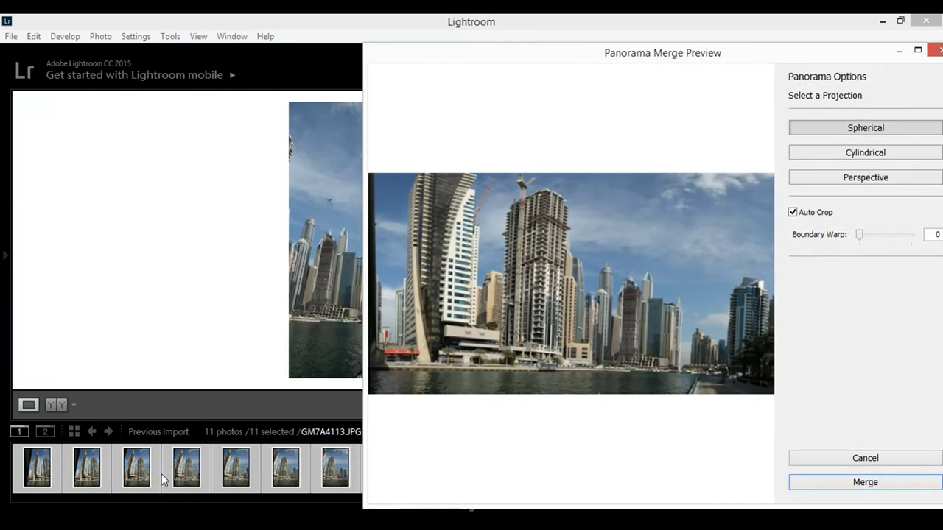
{"action": "mouse_move", "coordinate": [527, 170]}
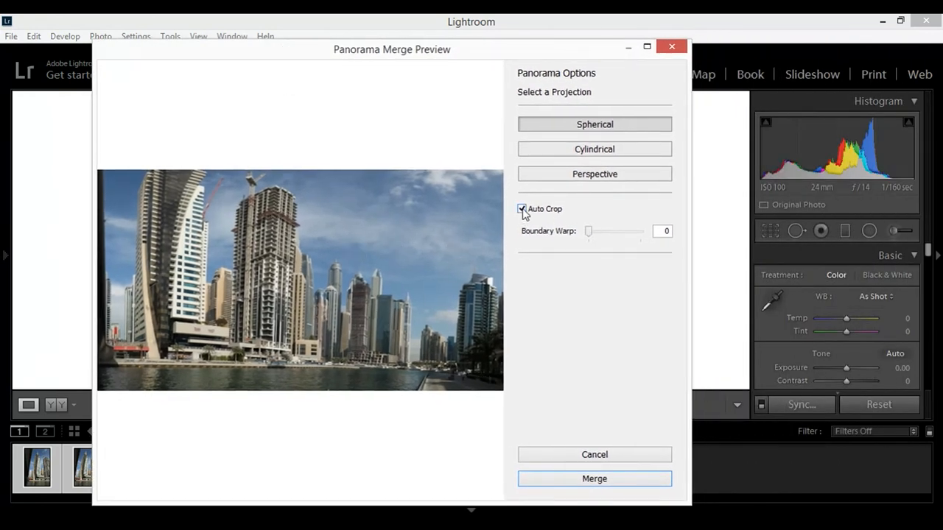
Step: Toggle Auto Crop off and back on to compare curved uncropped edges with the spherical crop
{"action": "left_click", "coordinate": [521, 209]}
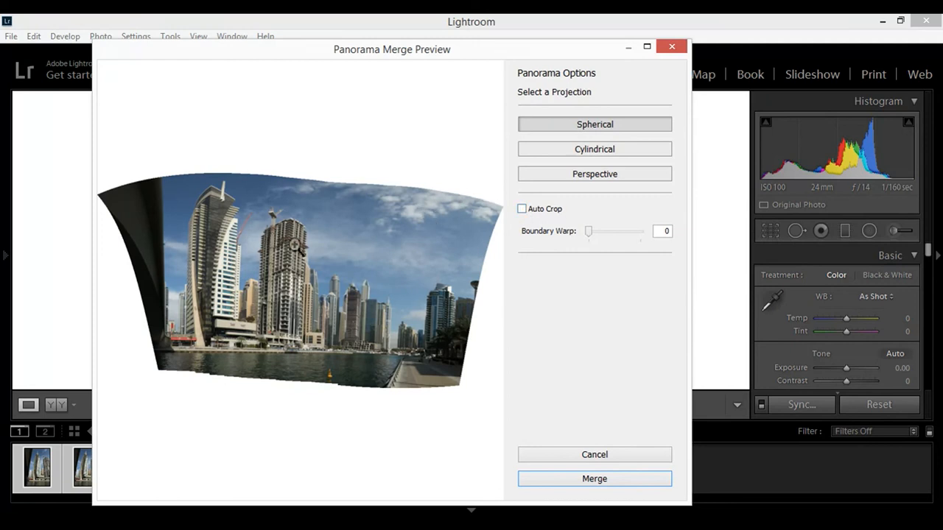
{"action": "mouse_move", "coordinate": [532, 212]}
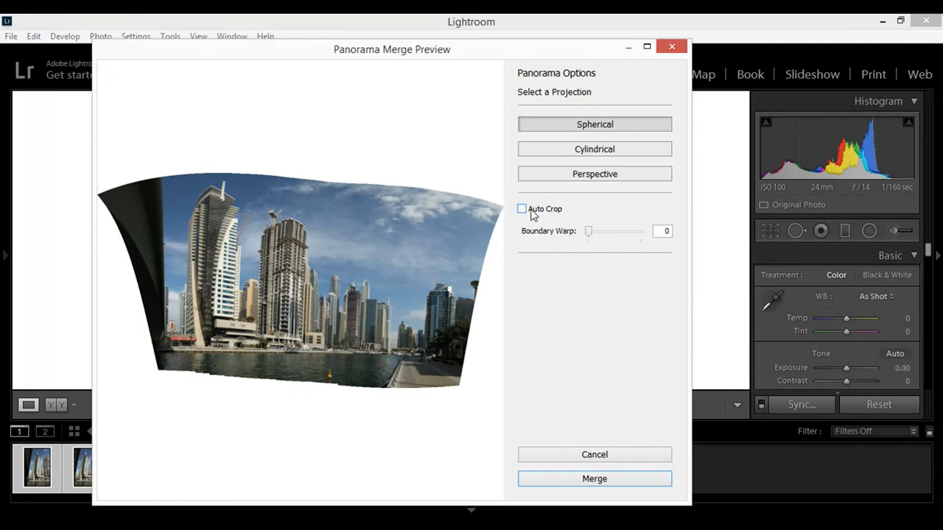
{"action": "left_click", "coordinate": [522, 209]}
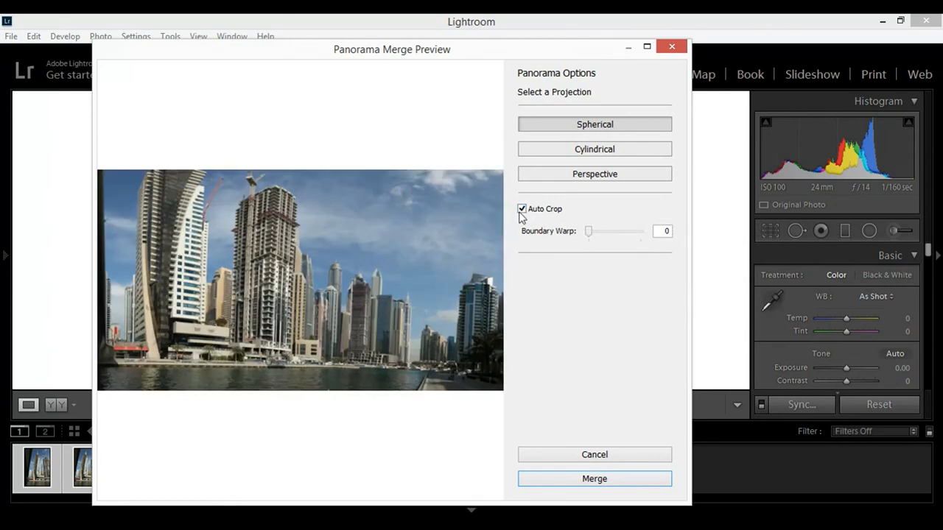
{"action": "left_click", "coordinate": [521, 208]}
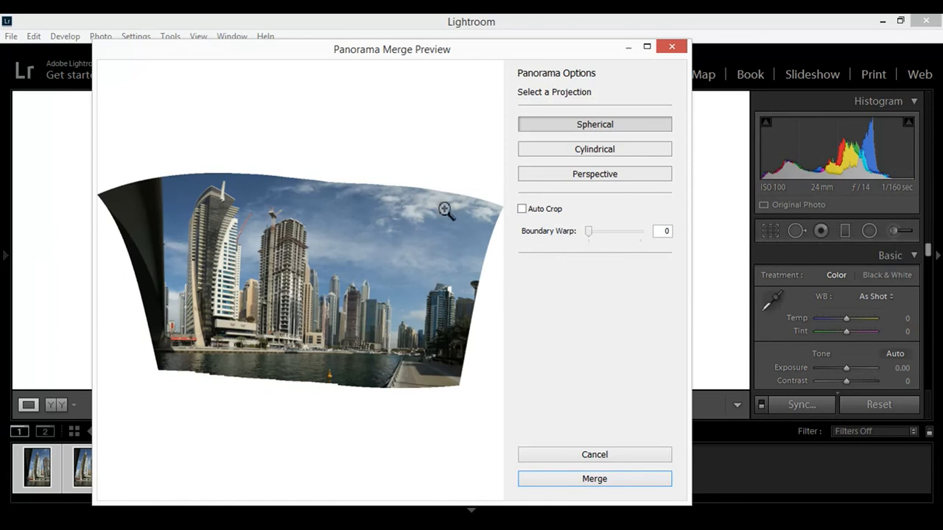
{"action": "mouse_move", "coordinate": [3, 394]}
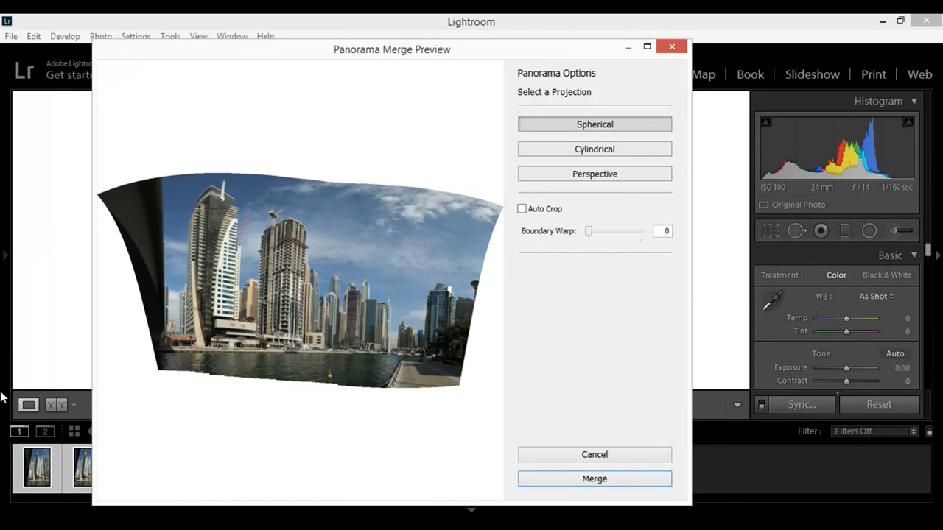
{"action": "left_click", "coordinate": [522, 208]}
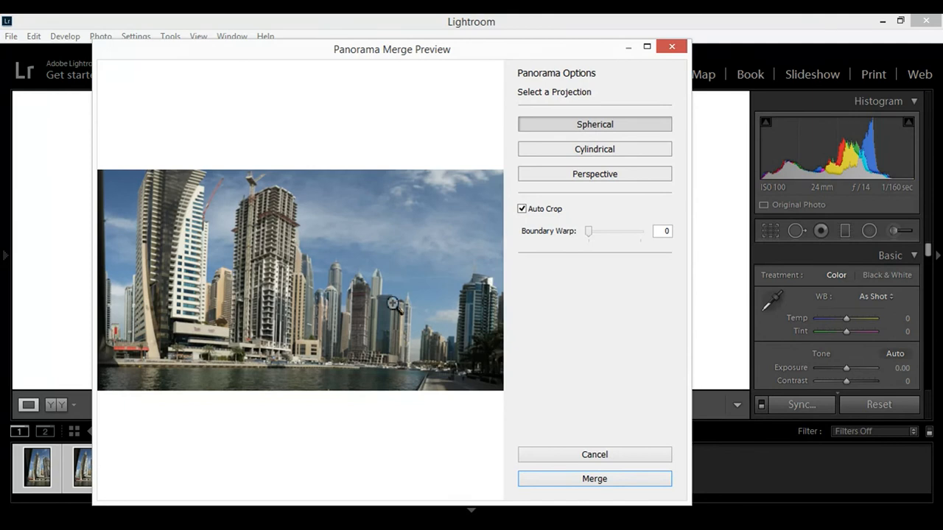
{"action": "mouse_move", "coordinate": [496, 411]}
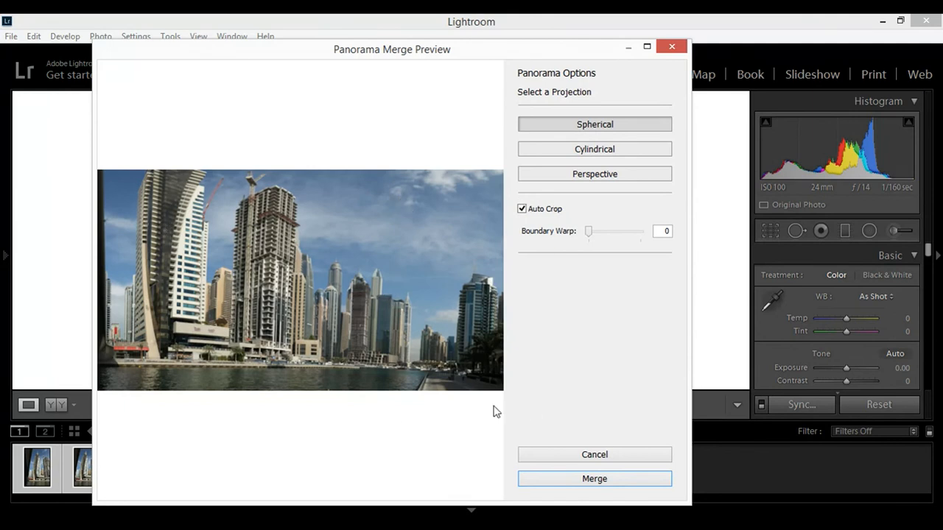
{"action": "mouse_move", "coordinate": [587, 231]}
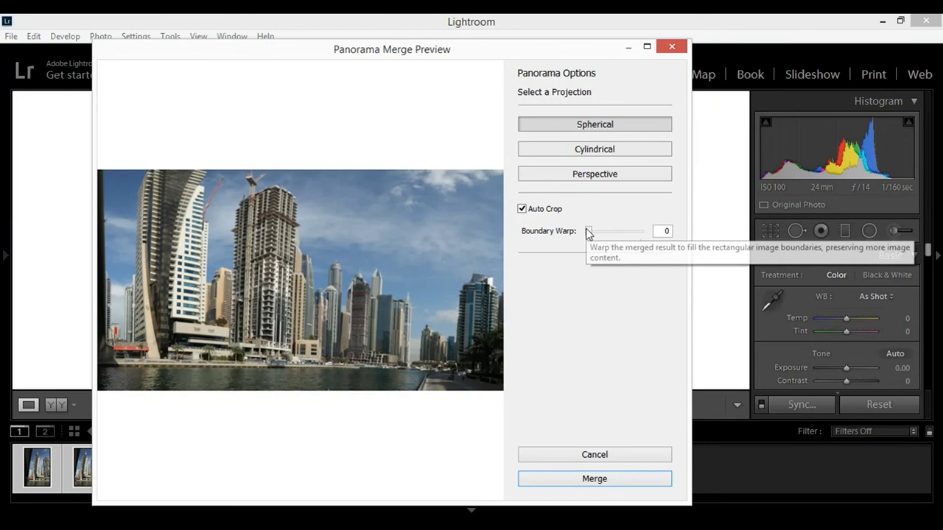
Step: Compare Boundary Warp at 0 and 100, ending with full warp applied
{"action": "left_click_drag", "start_coordinate": [588, 230], "coordinate": [639, 231]}
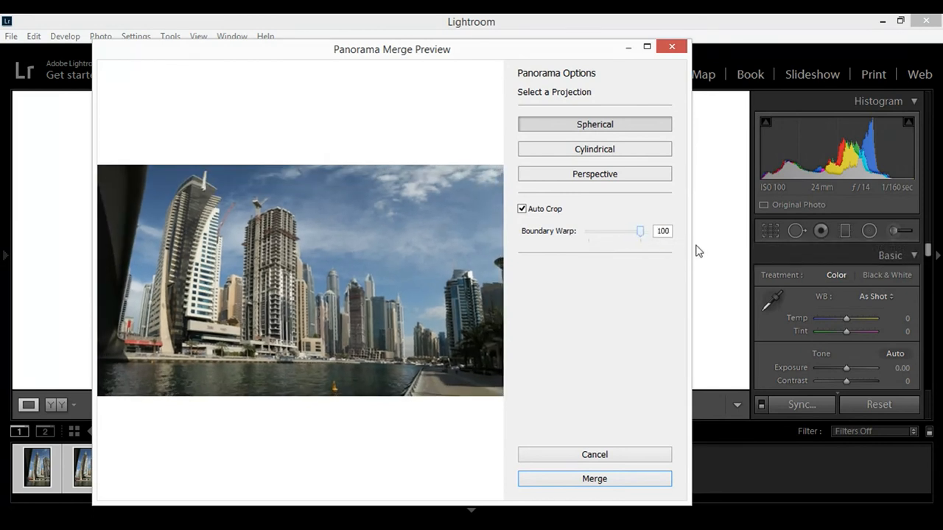
{"action": "left_click_drag", "start_coordinate": [639, 231], "coordinate": [588, 231]}
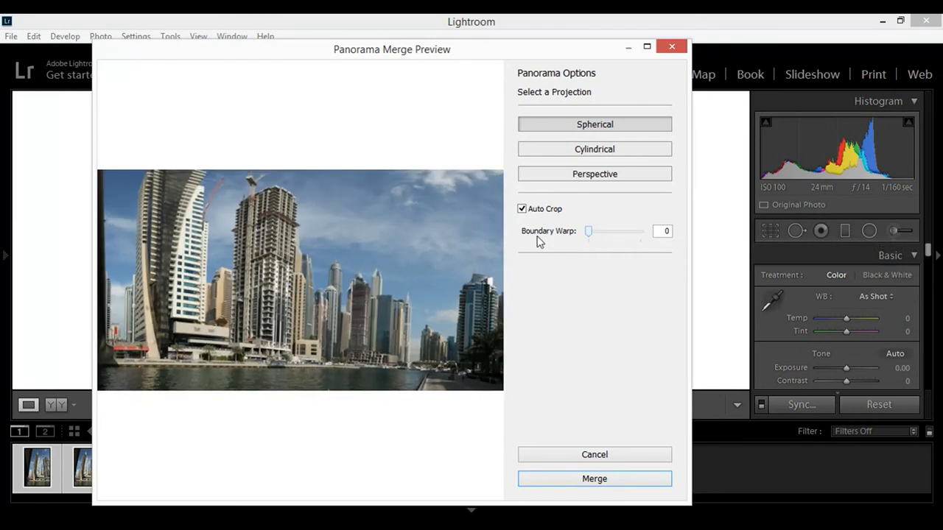
{"action": "left_click_drag", "start_coordinate": [588, 231], "coordinate": [640, 231]}
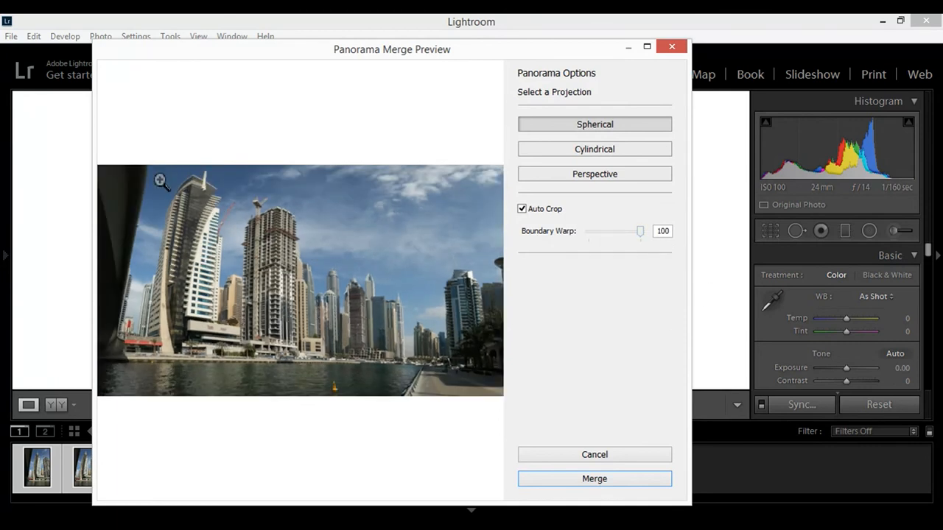
{"action": "mouse_move", "coordinate": [69, 215]}
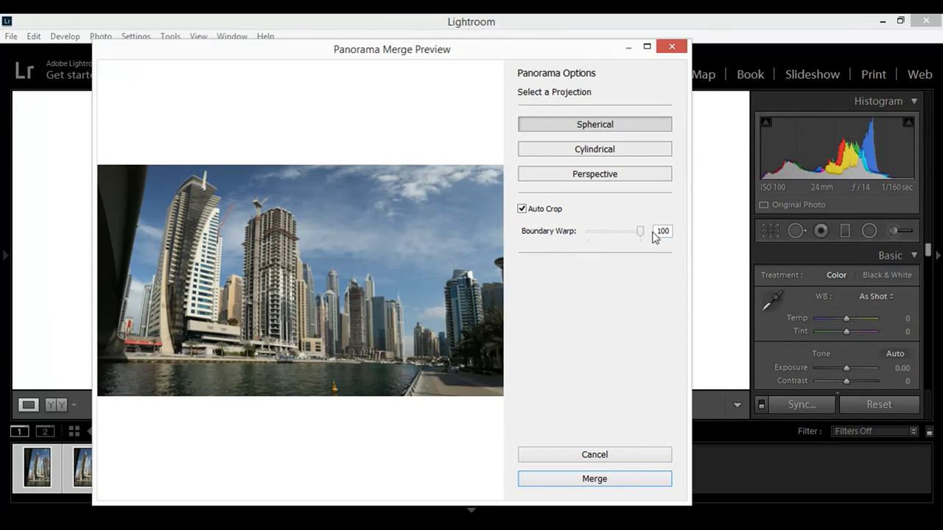
{"action": "left_click_drag", "start_coordinate": [640, 231], "coordinate": [588, 231]}
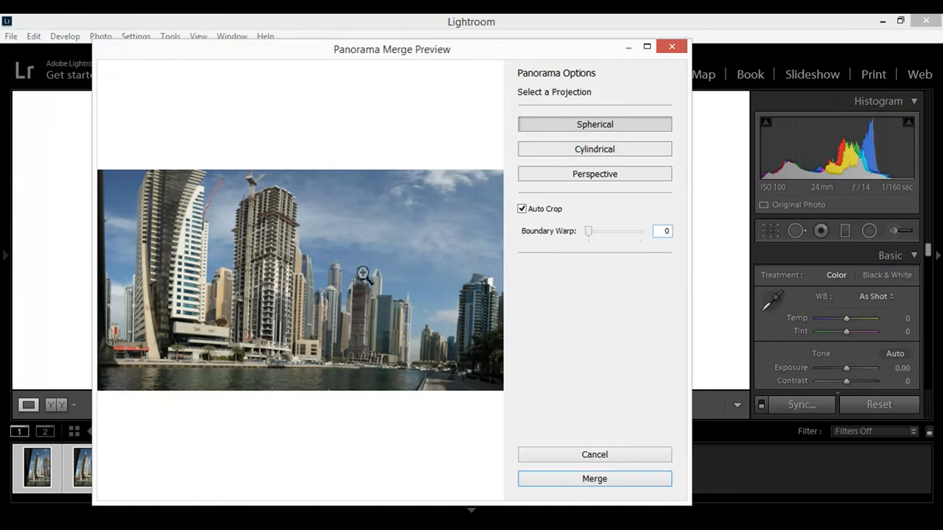
{"action": "left_click_drag", "start_coordinate": [587, 230], "coordinate": [640, 231]}
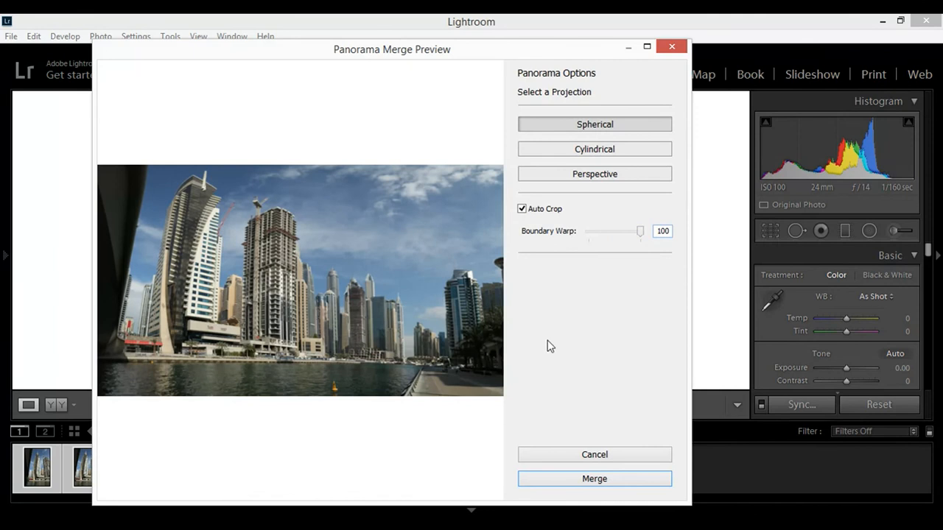
{"action": "mouse_move", "coordinate": [313, 237]}
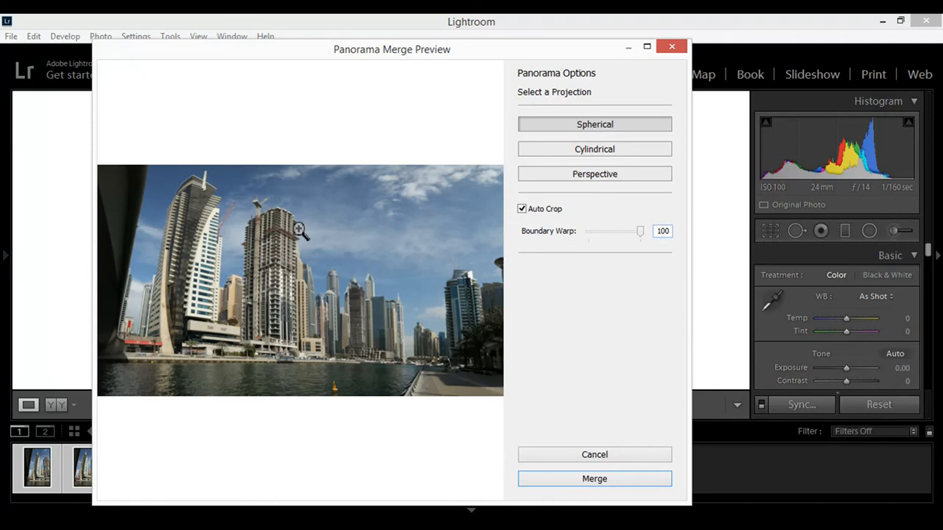
{"action": "mouse_move", "coordinate": [154, 211]}
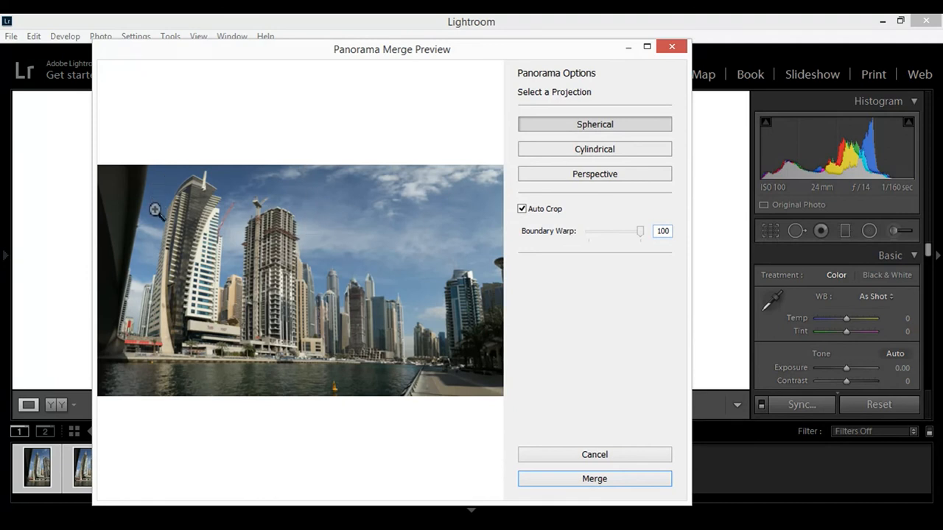
{"action": "mouse_move", "coordinate": [539, 383]}
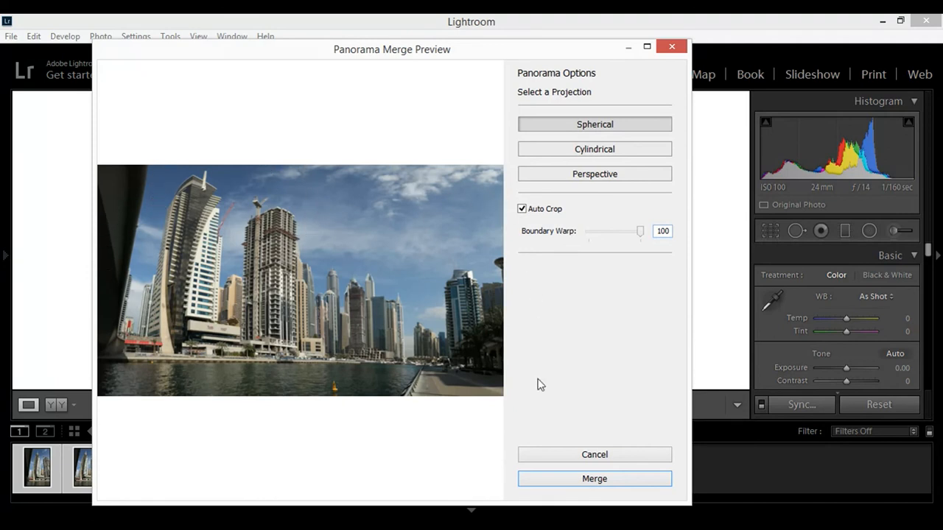
{"action": "mouse_move", "coordinate": [548, 252]}
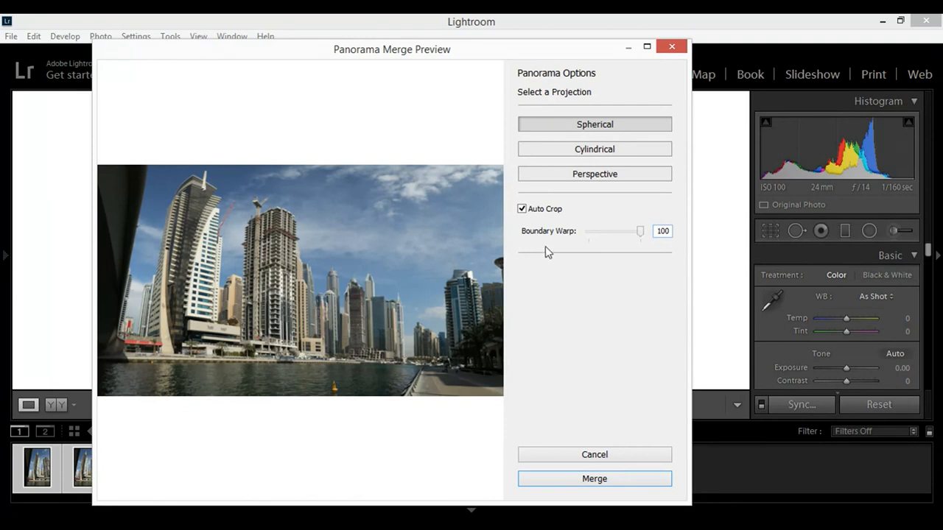
Step: Toggle Auto Crop off and on, set Boundary Warp to 100, and merge the panorama
{"action": "left_click", "coordinate": [522, 209]}
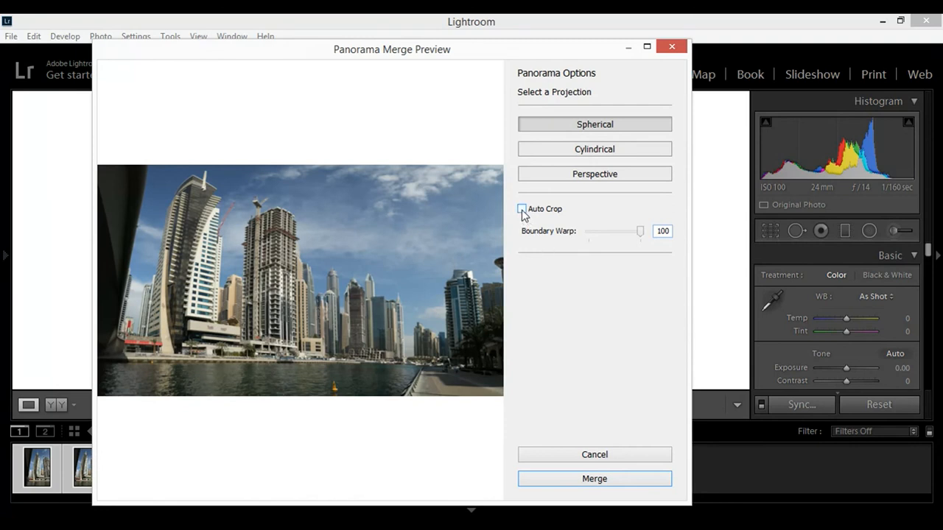
{"action": "left_click", "coordinate": [521, 208]}
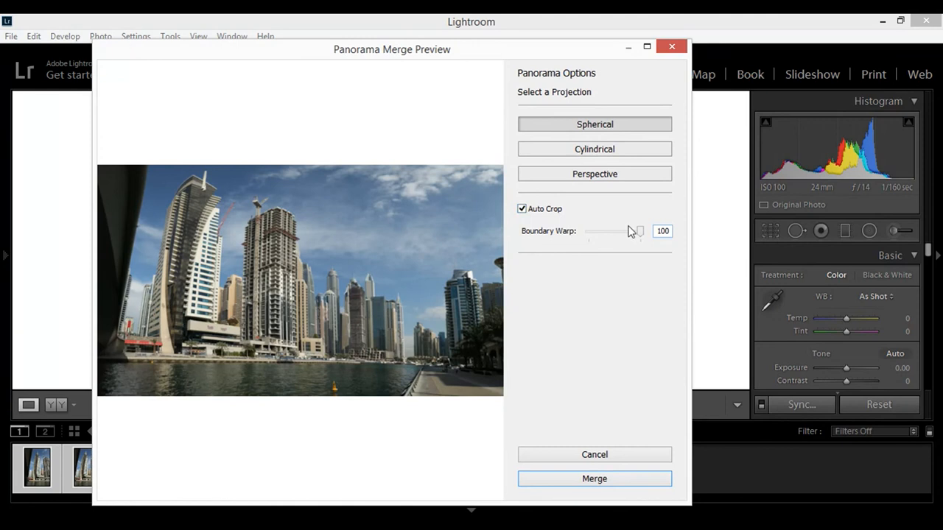
{"action": "left_click", "coordinate": [521, 208]}
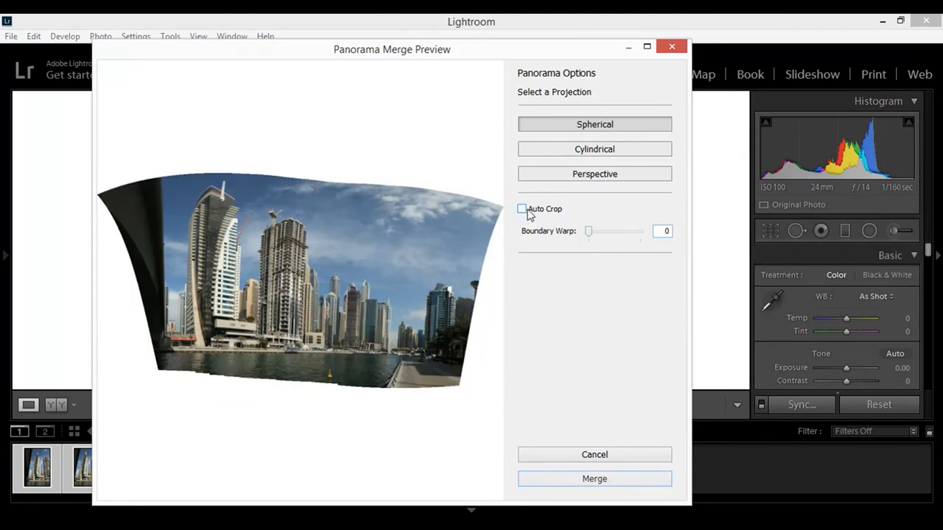
{"action": "left_click", "coordinate": [521, 208]}
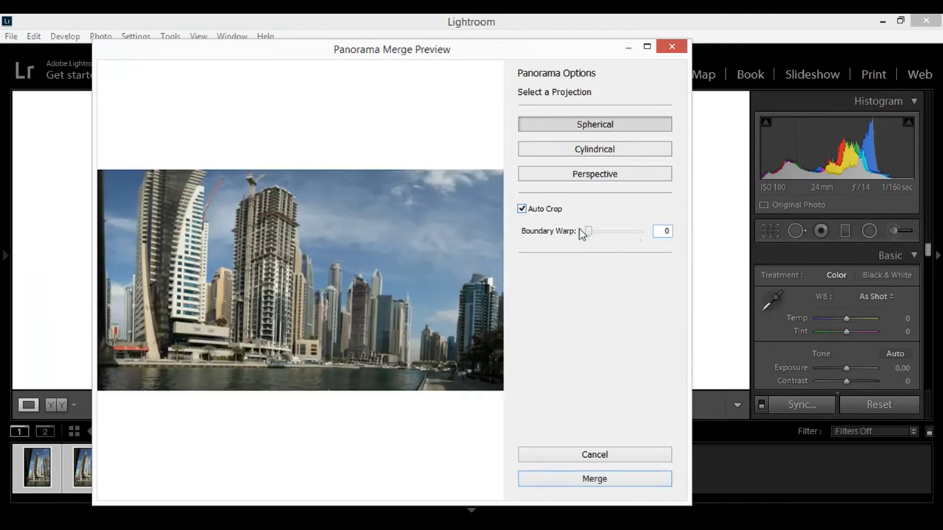
{"action": "left_click_drag", "start_coordinate": [586, 231], "coordinate": [639, 230]}
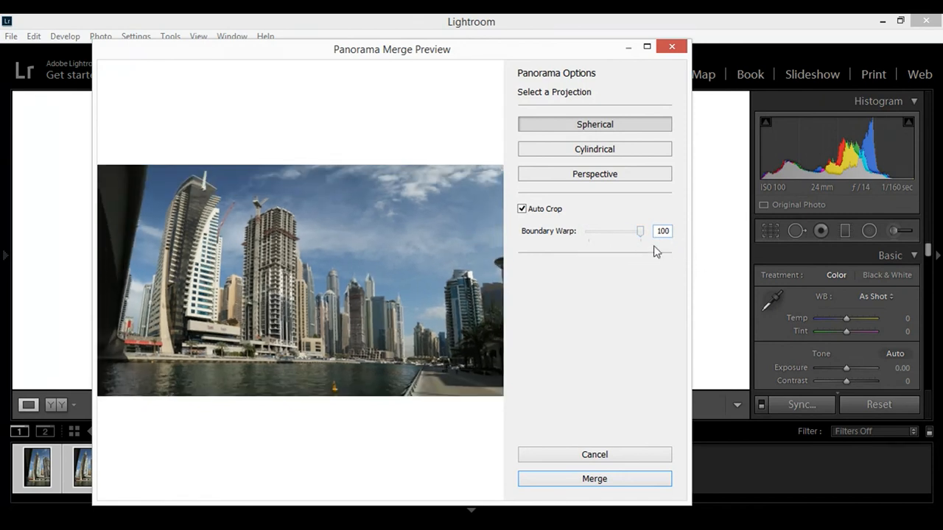
{"action": "left_click", "coordinate": [594, 479]}
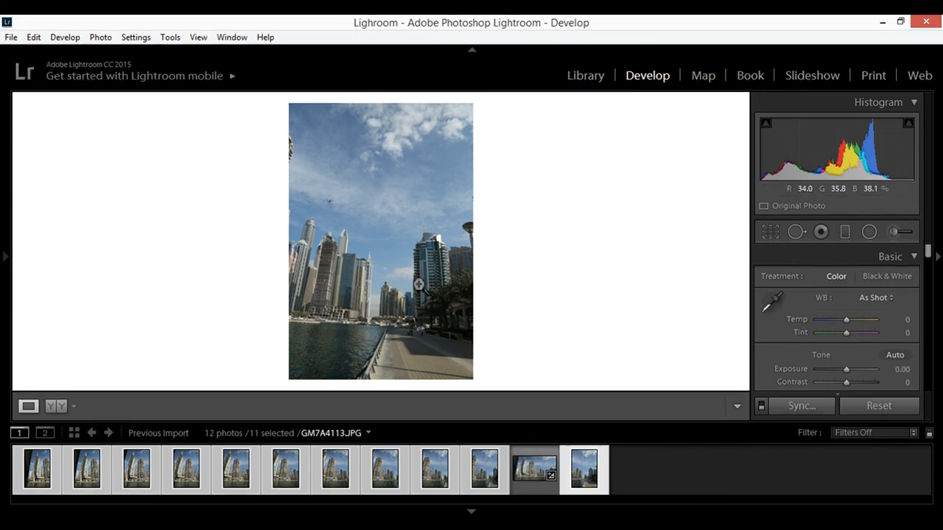
{"action": "mouse_move", "coordinate": [416, 267]}
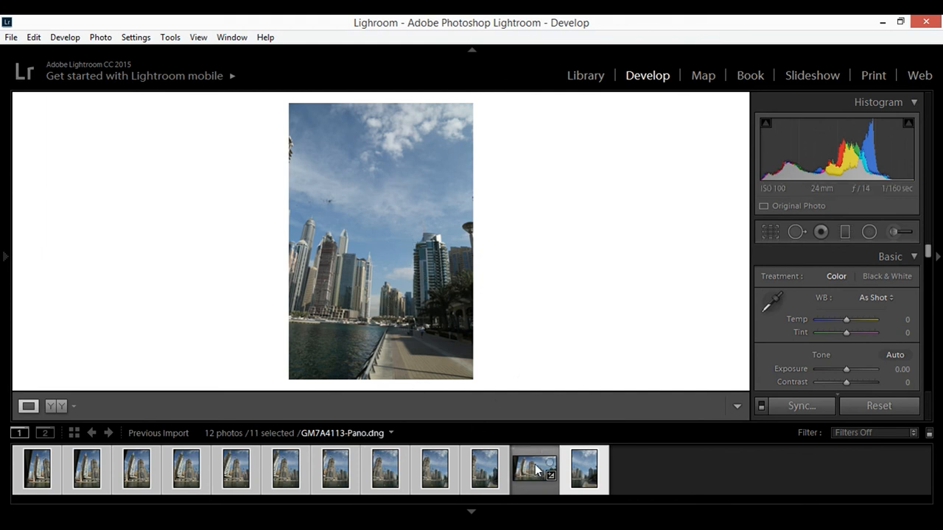
Step: Select the GM7A4113-Pano.dng thumbnail in the filmstrip to display the panorama in Develop
{"action": "left_click", "coordinate": [534, 469]}
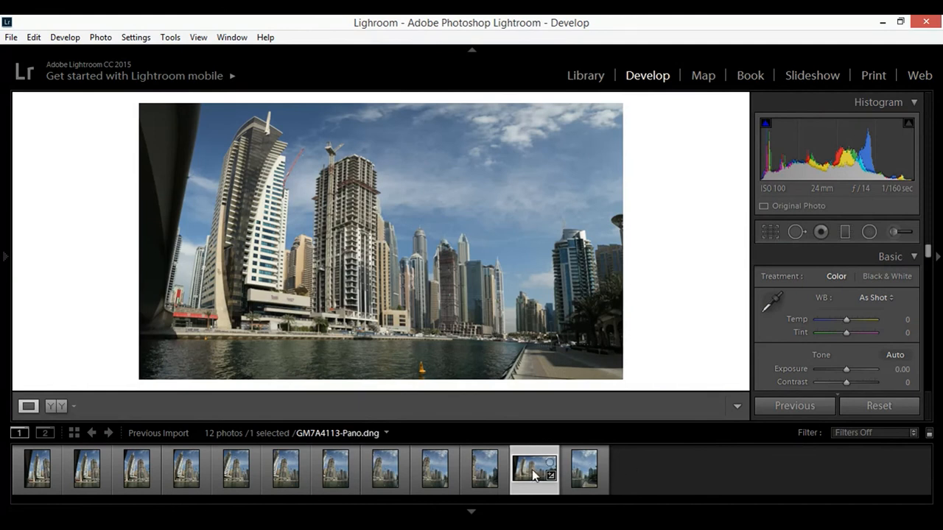
{"action": "mouse_move", "coordinate": [534, 468]}
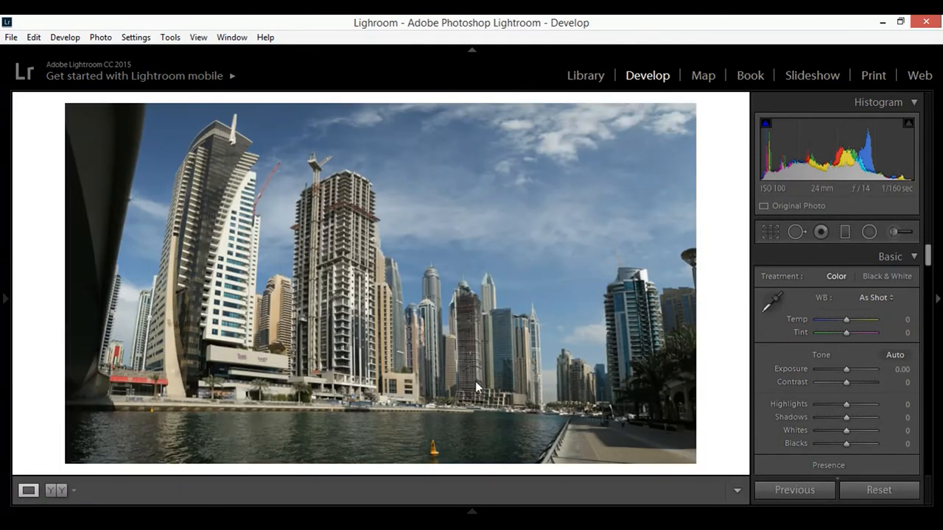
{"action": "mouse_move", "coordinate": [298, 171]}
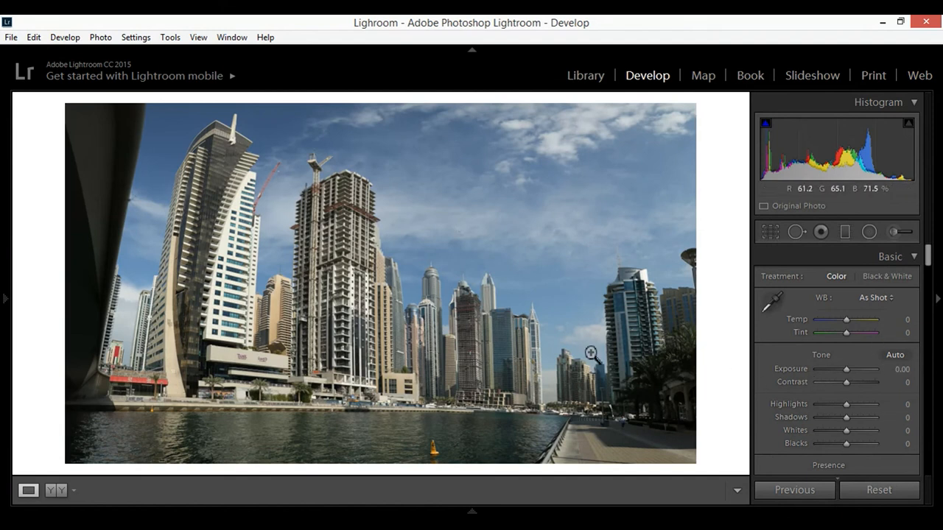
{"action": "mouse_move", "coordinate": [513, 319]}
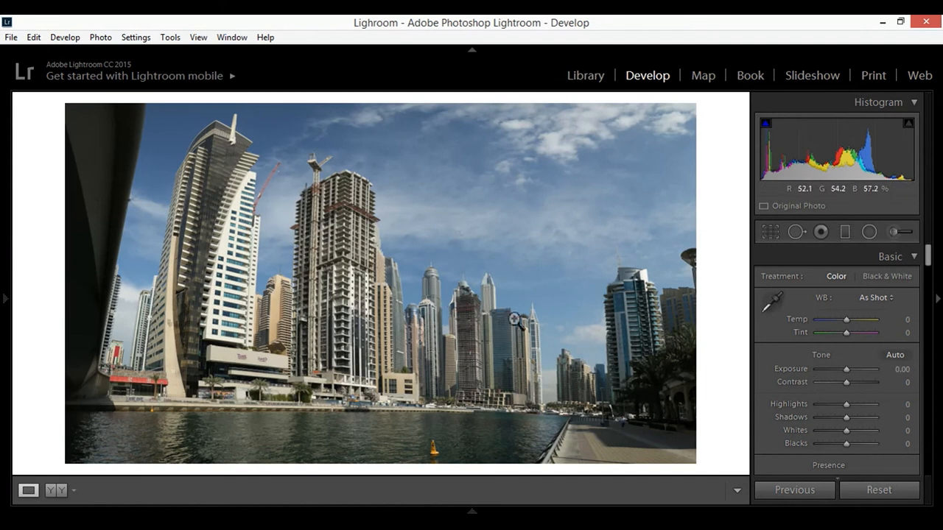